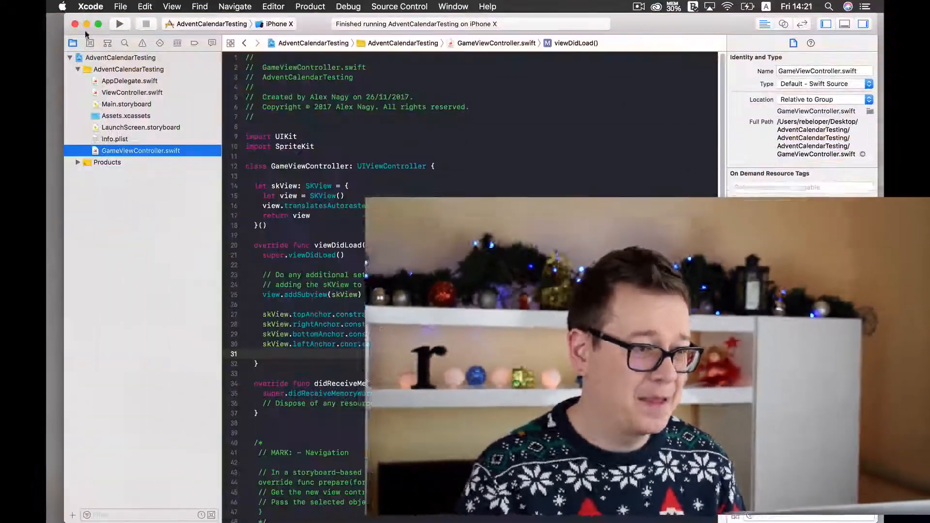
Start a new Xcode project with the iOS Single View App template.
{"action": "left_click", "coordinate": [121, 6]}
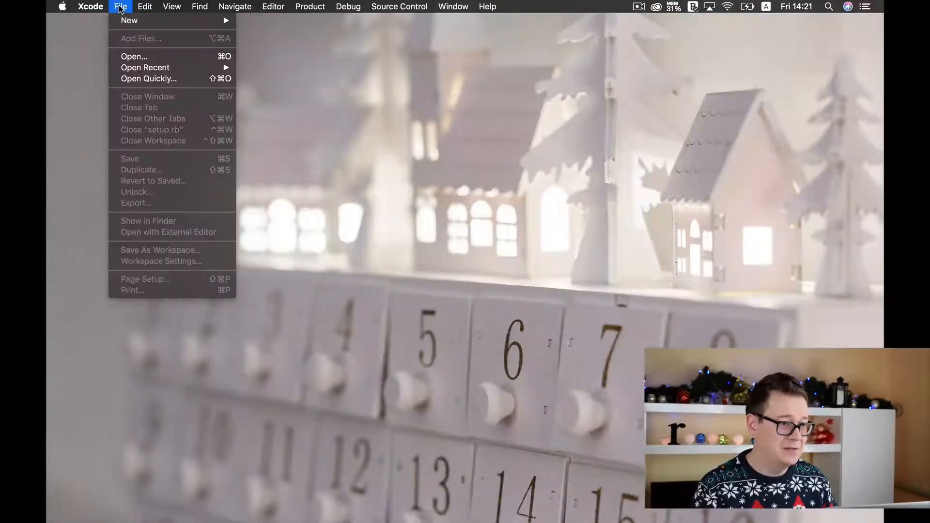
{"action": "mouse_move", "coordinate": [130, 20]}
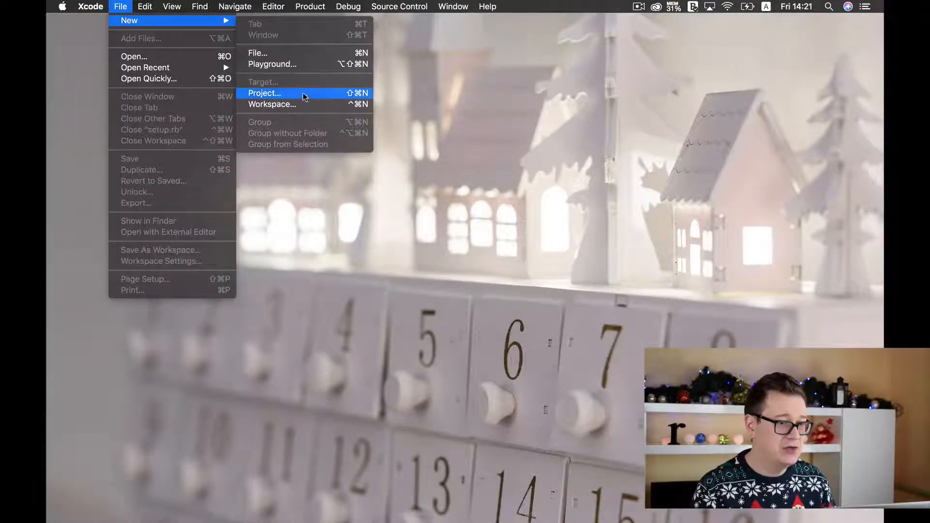
{"action": "left_click", "coordinate": [264, 93]}
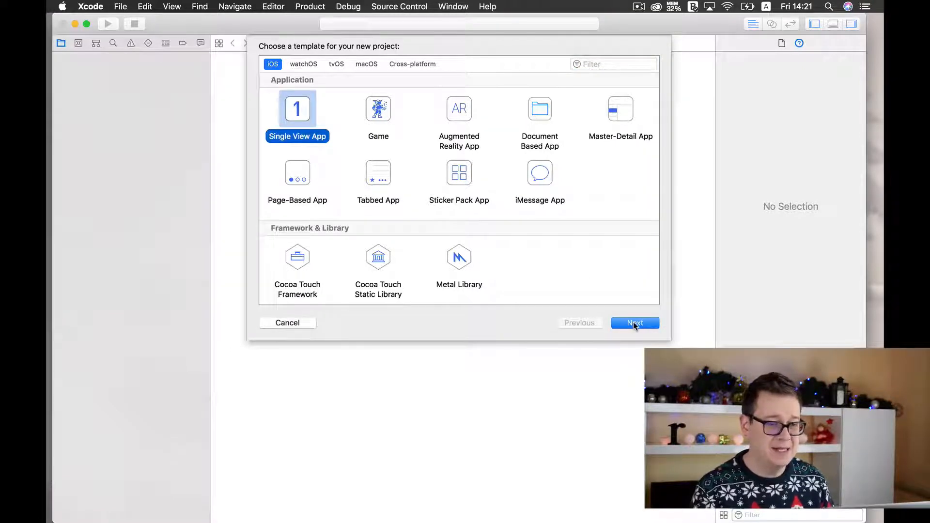
Name the project AdventCalendarTutorials, choose Swift, and continue to the save location.
{"action": "left_click", "coordinate": [635, 323]}
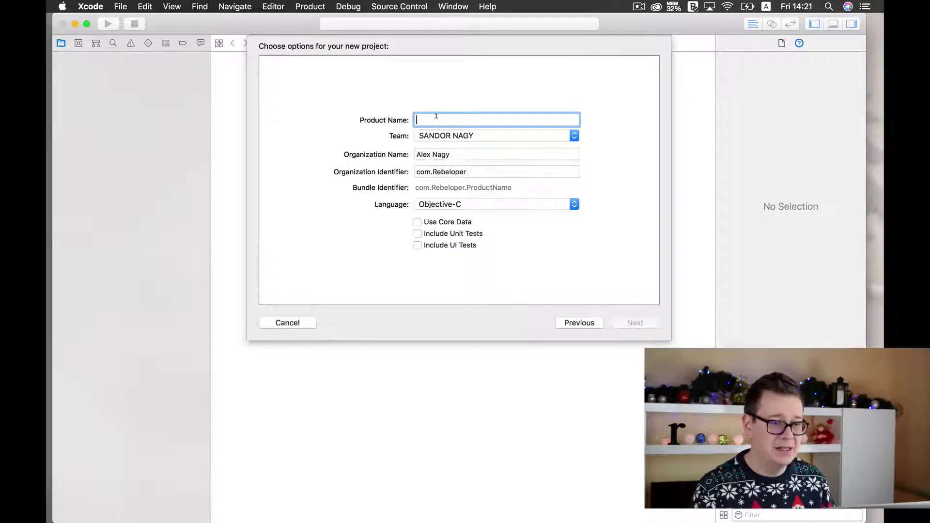
{"action": "mouse_move", "coordinate": [525, 94]}
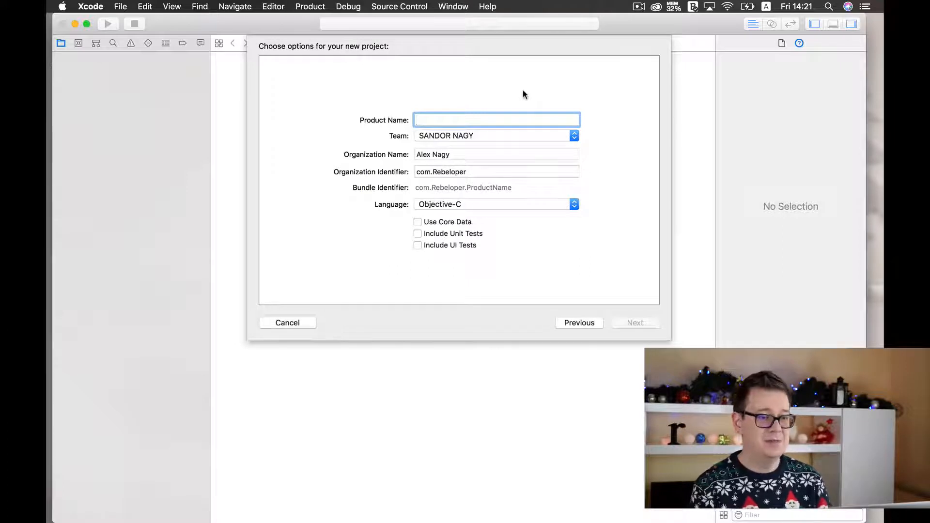
{"action": "type", "text": "AdventCalendarTutorials"}
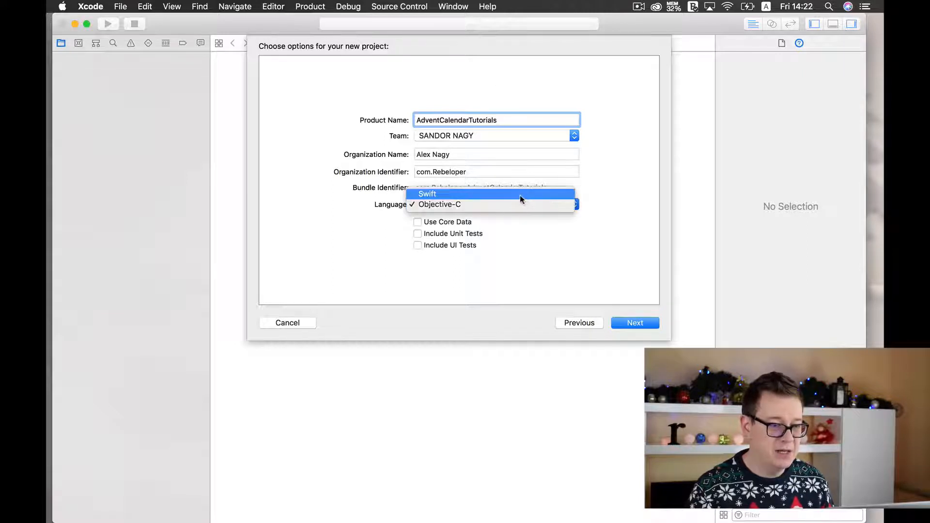
{"action": "left_click", "coordinate": [428, 194]}
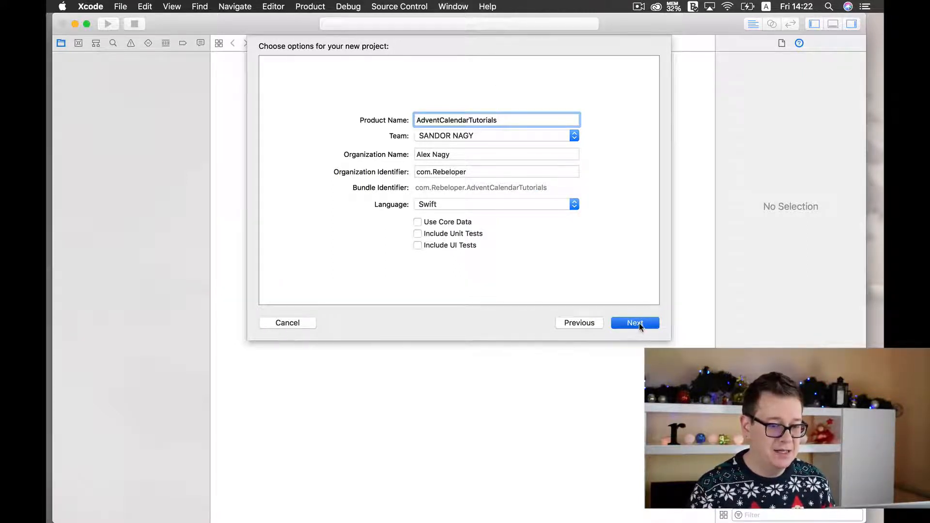
{"action": "left_click", "coordinate": [635, 323]}
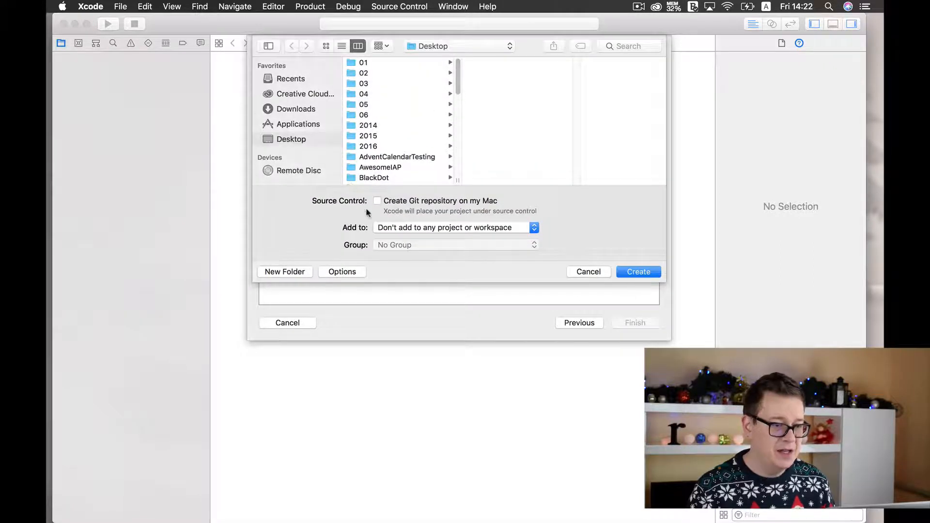
Enable a local Git repository and save the project in the YouTubeAdventCalendar folder.
{"action": "left_click", "coordinate": [377, 201]}
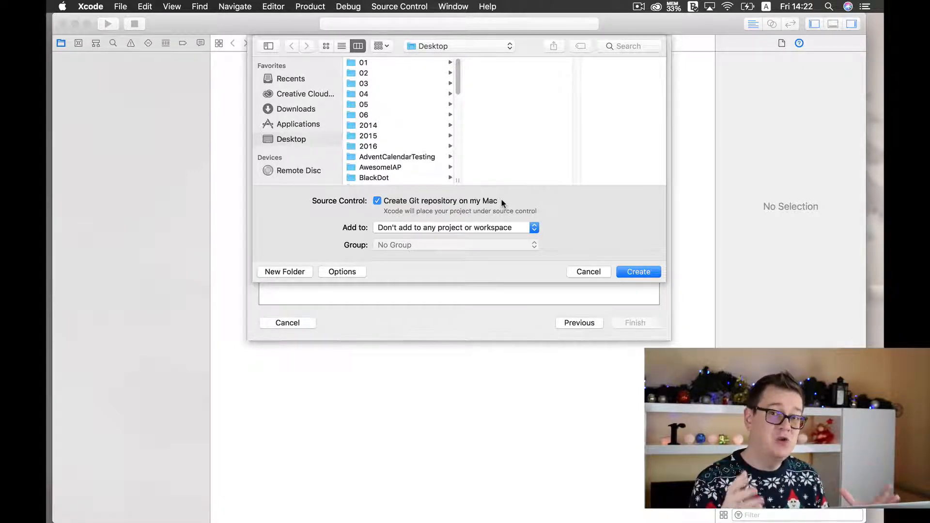
{"action": "mouse_move", "coordinate": [480, 194]}
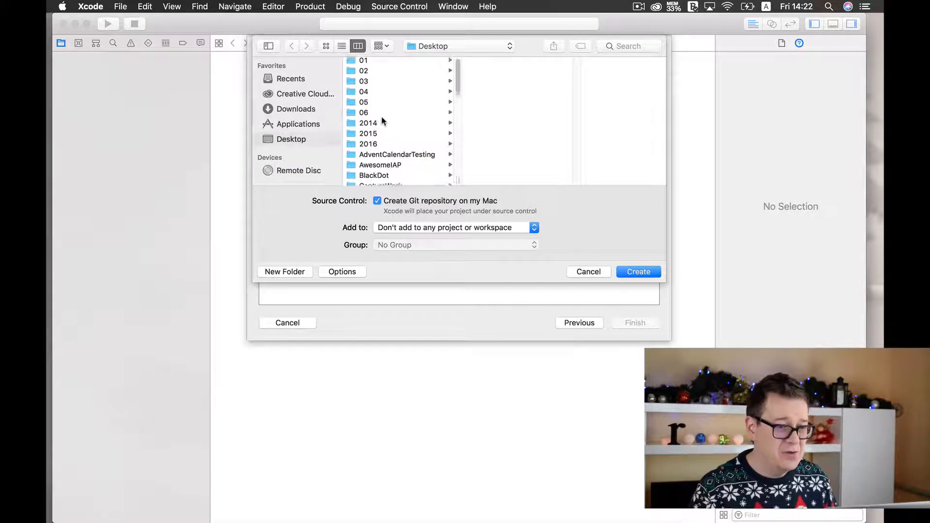
{"action": "scroll", "scroll_direction": "down", "scroll_amount": 3}
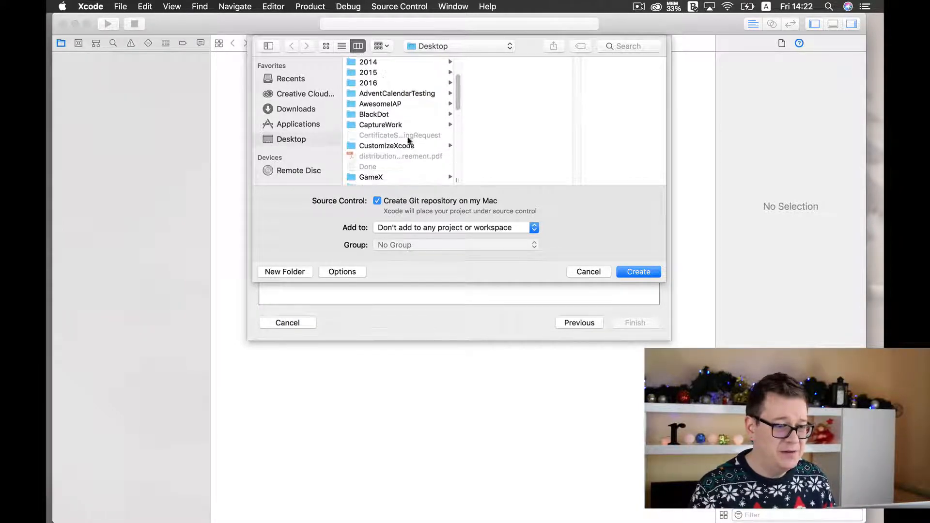
{"action": "scroll", "scroll_direction": "down", "scroll_amount": 3}
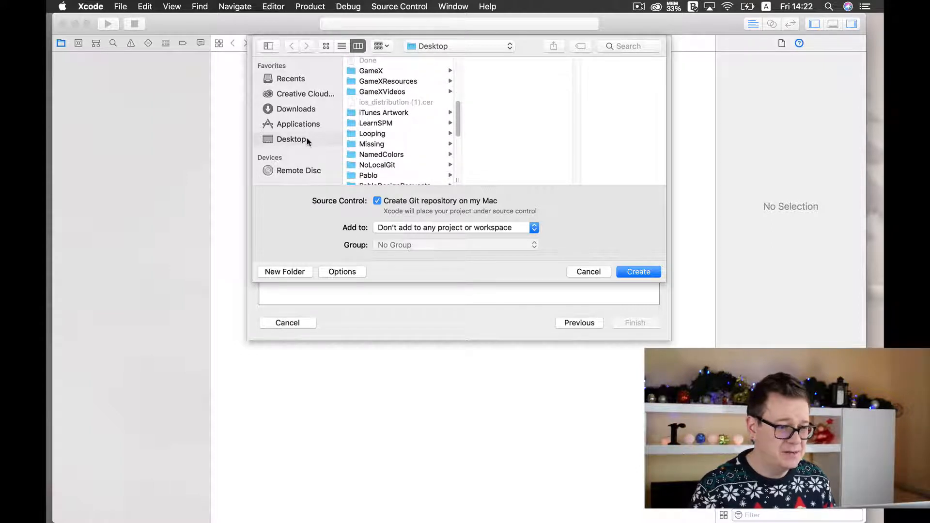
{"action": "scroll", "scroll_direction": "down", "scroll_amount": 3}
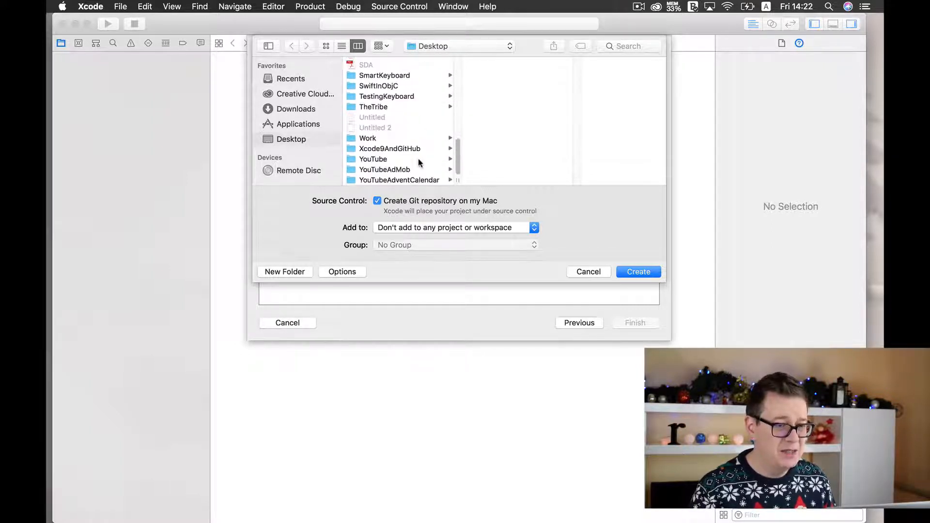
{"action": "left_click", "coordinate": [399, 179]}
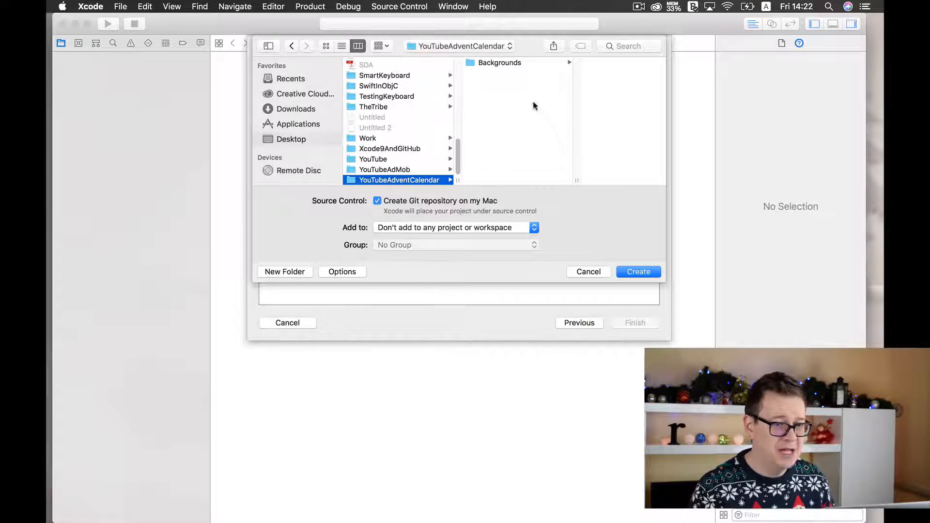
{"action": "mouse_move", "coordinate": [502, 114]}
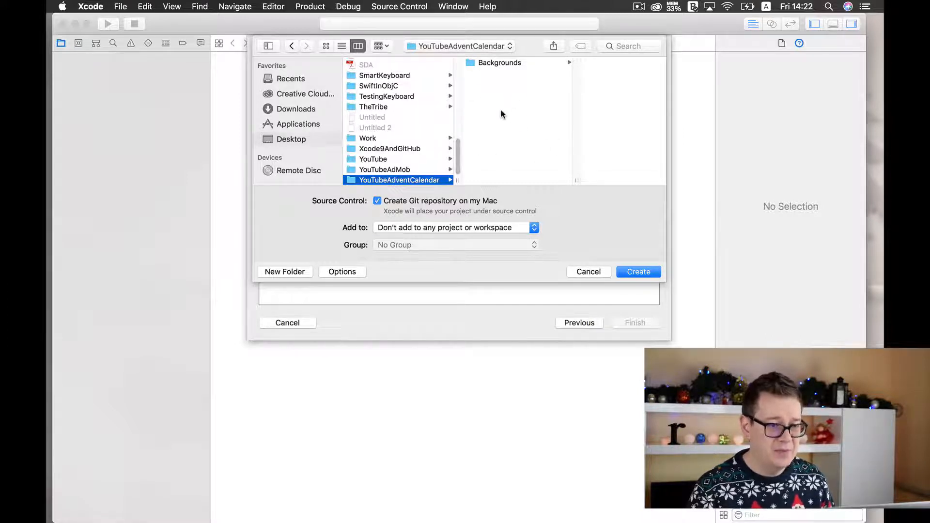
{"action": "mouse_move", "coordinate": [455, 162]}
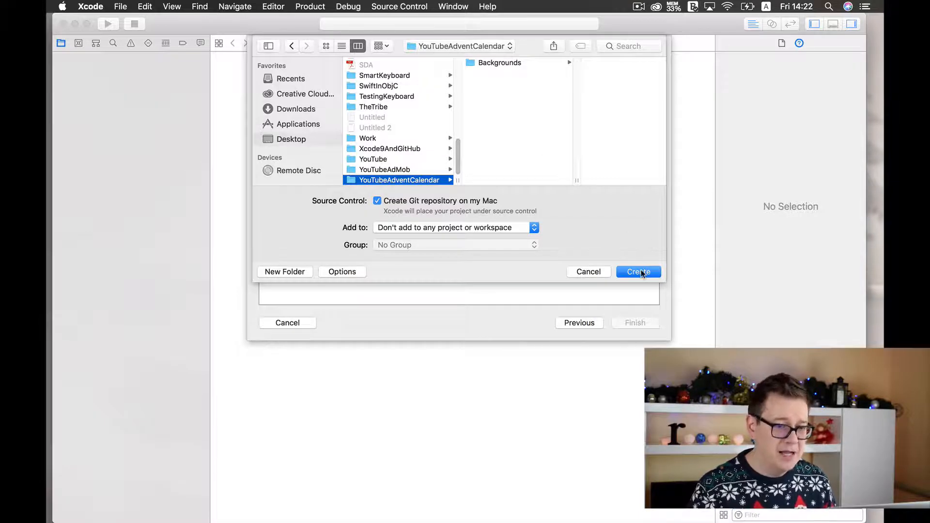
{"action": "left_click", "coordinate": [639, 271]}
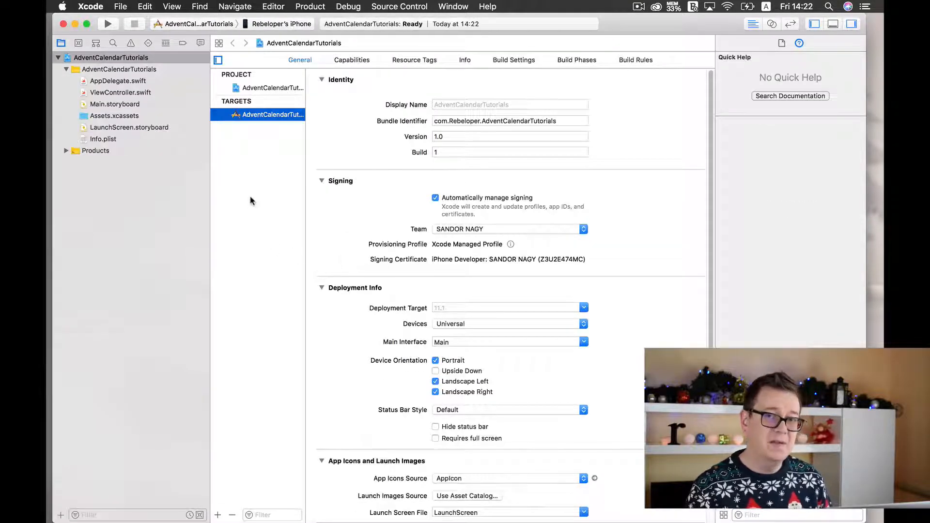
Try Source Control > Create Git Repositories and cancel the empty dialog.
{"action": "left_click", "coordinate": [400, 6]}
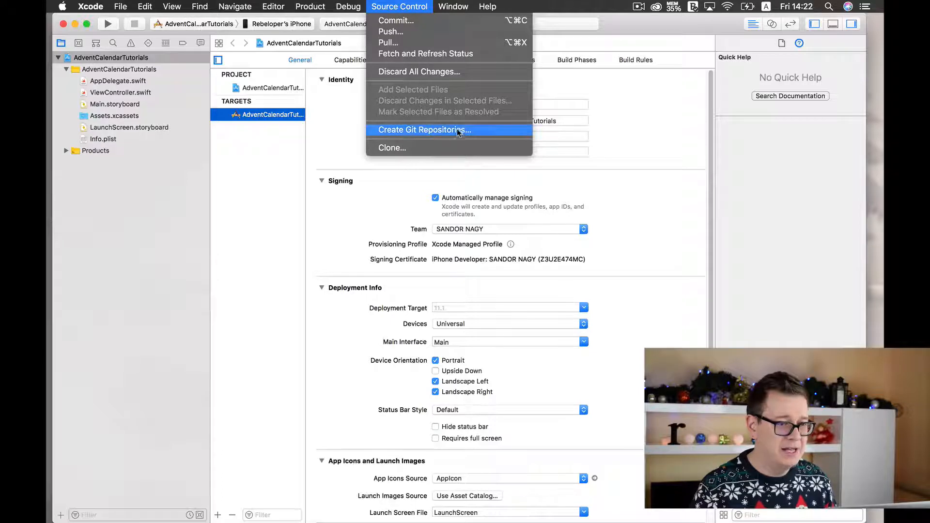
{"action": "left_click", "coordinate": [421, 130]}
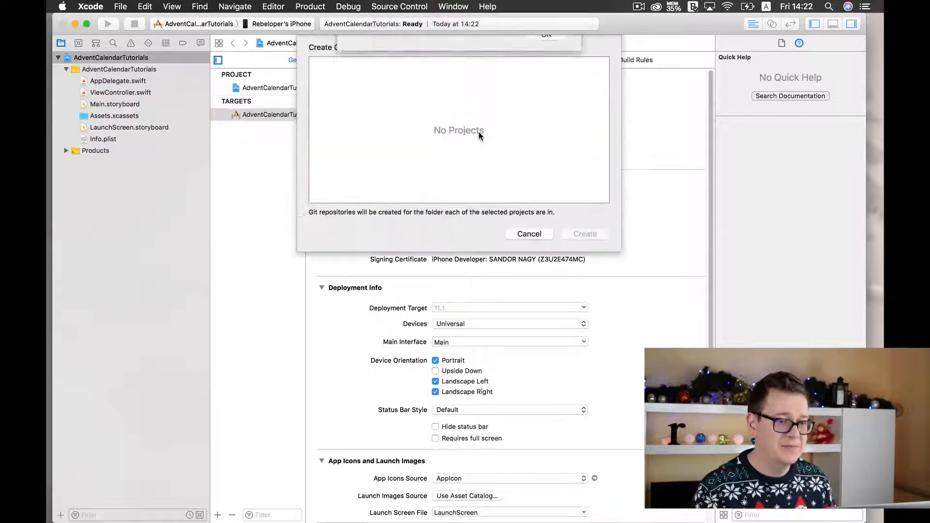
{"action": "left_click", "coordinate": [529, 234]}
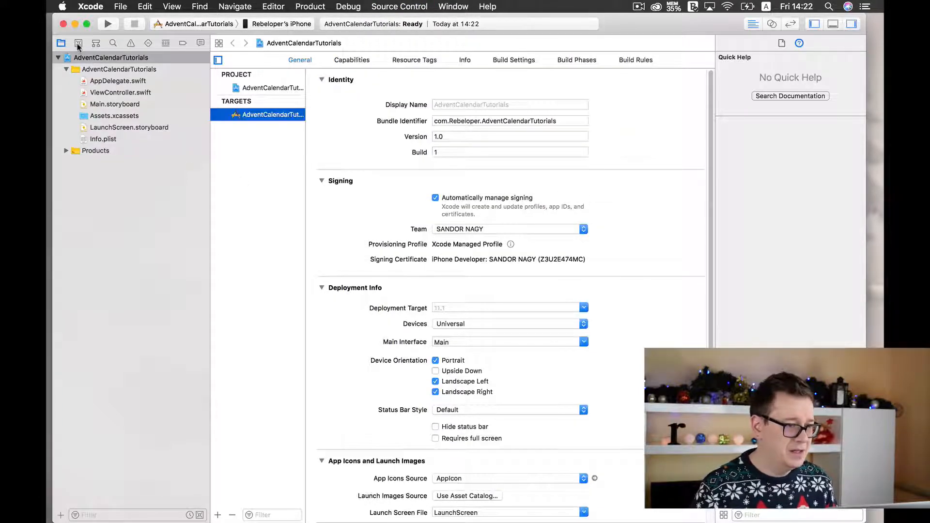
In the Source Control navigator, expand Branches and select master to view the Initial Commit.
{"action": "left_click", "coordinate": [80, 43]}
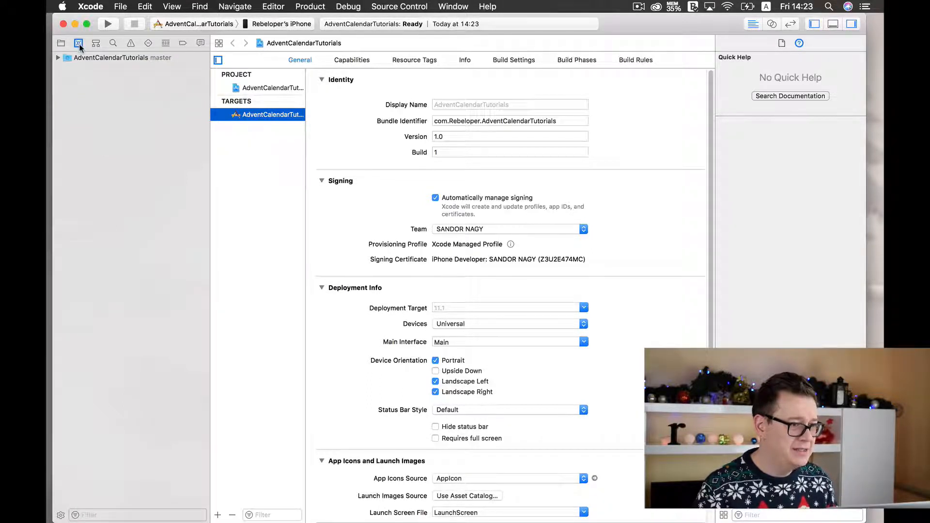
{"action": "mouse_move", "coordinate": [79, 42]}
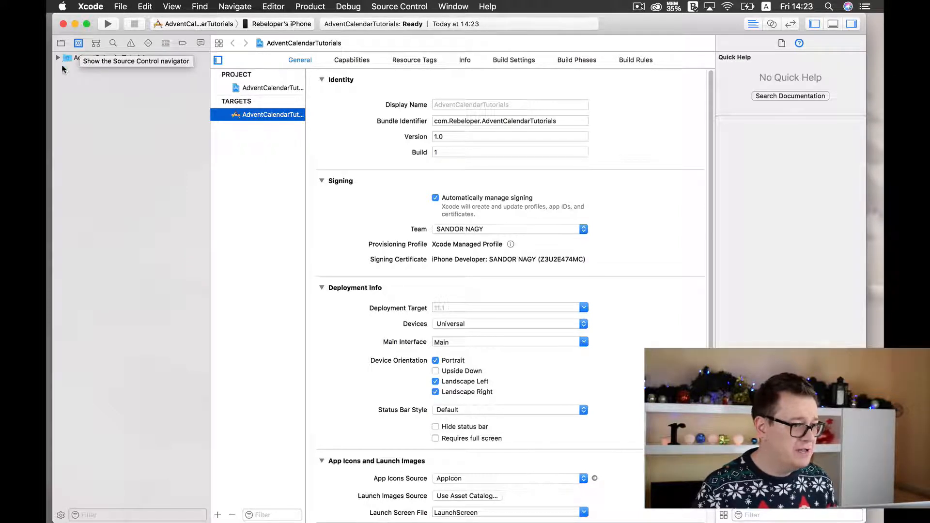
{"action": "left_click", "coordinate": [84, 43]}
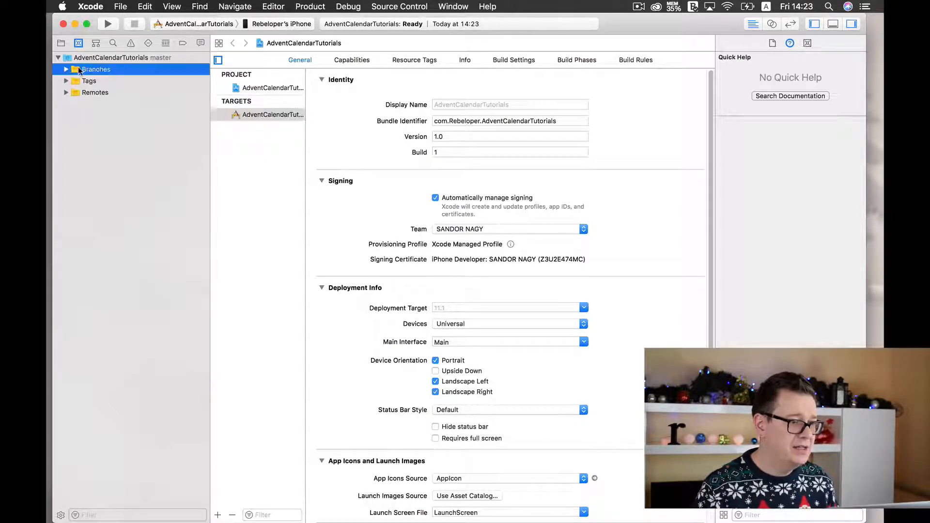
{"action": "left_click", "coordinate": [66, 70]}
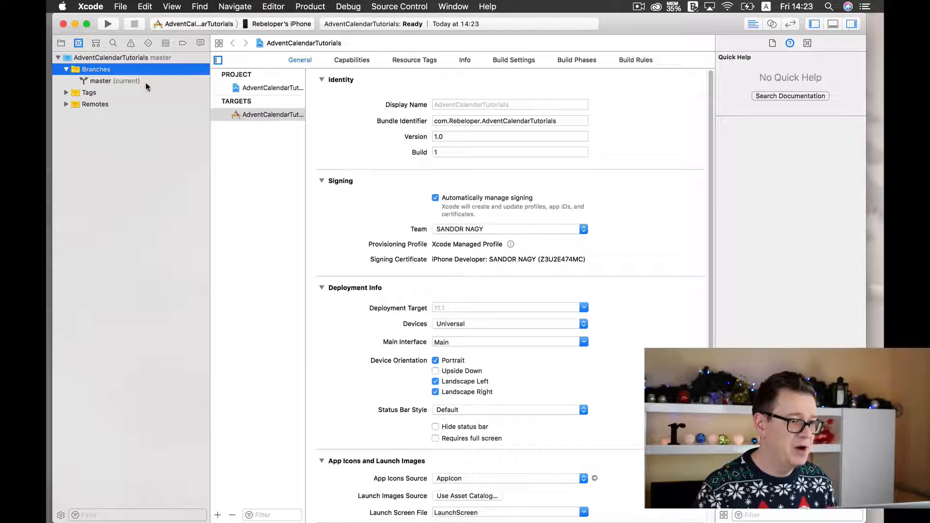
{"action": "left_click", "coordinate": [104, 80]}
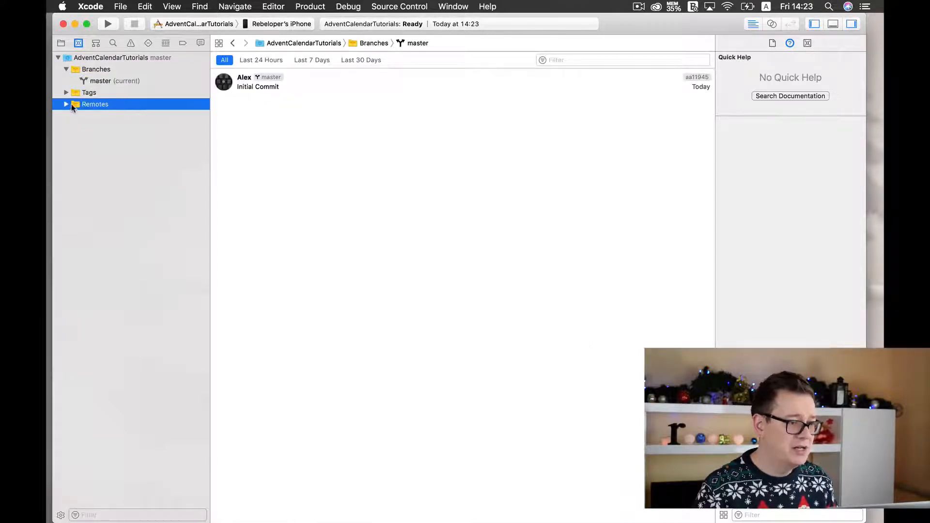
{"action": "mouse_move", "coordinate": [121, 108]}
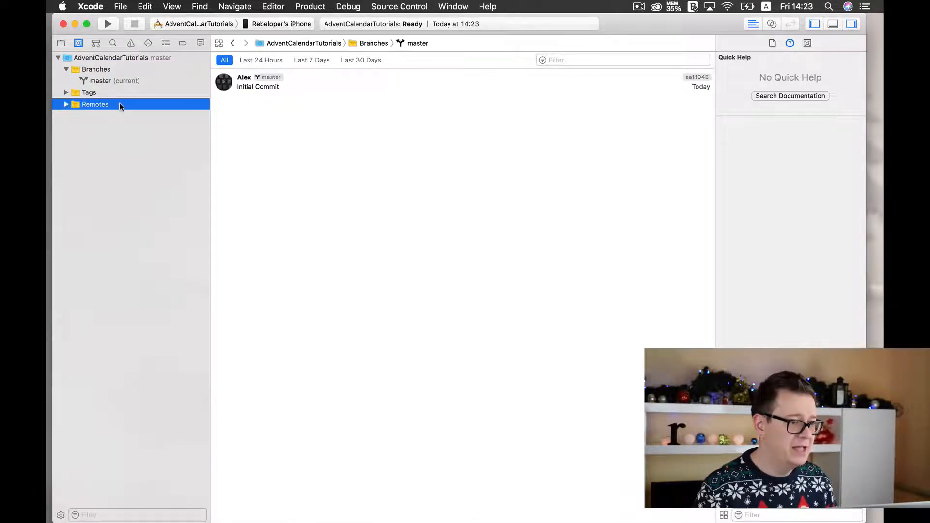
Create a public AdventCalendarTutorials GitHub remote named origin from the Remotes menu.
{"action": "right_click", "coordinate": [95, 104]}
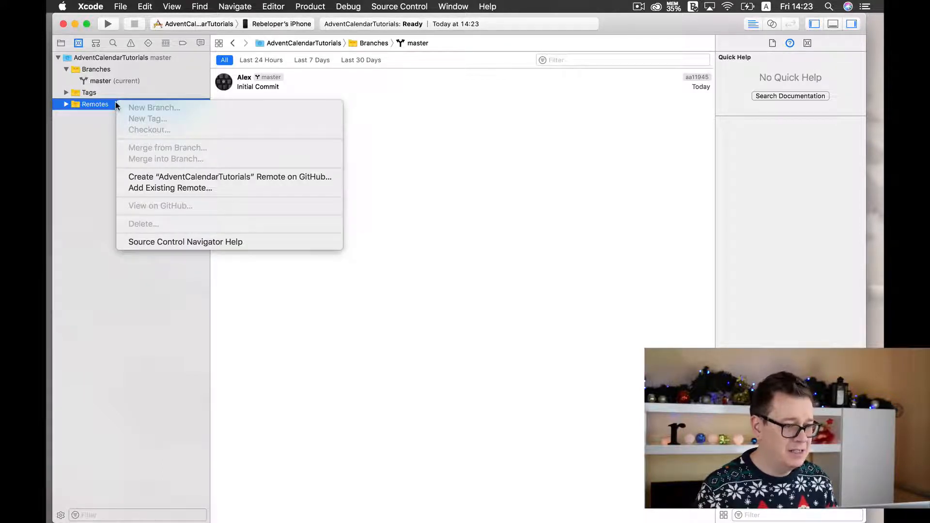
{"action": "mouse_move", "coordinate": [170, 188]}
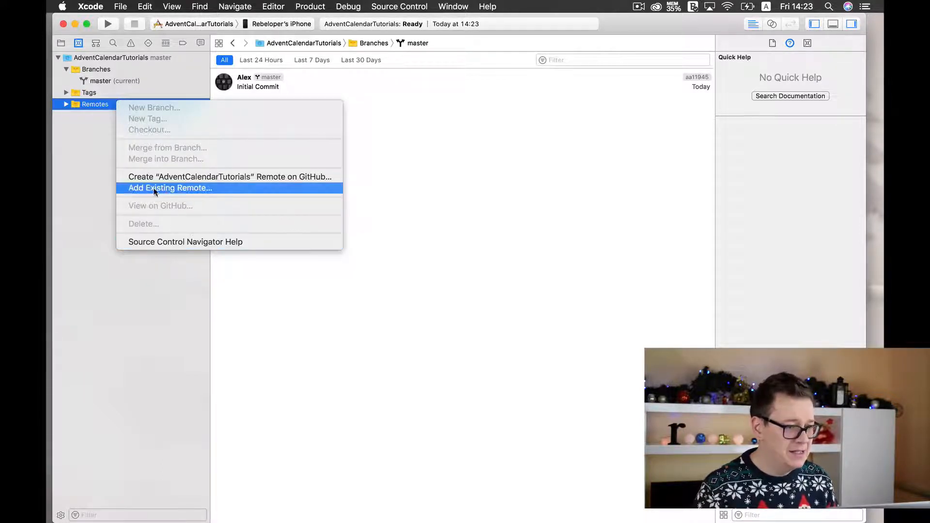
{"action": "mouse_move", "coordinate": [204, 180]}
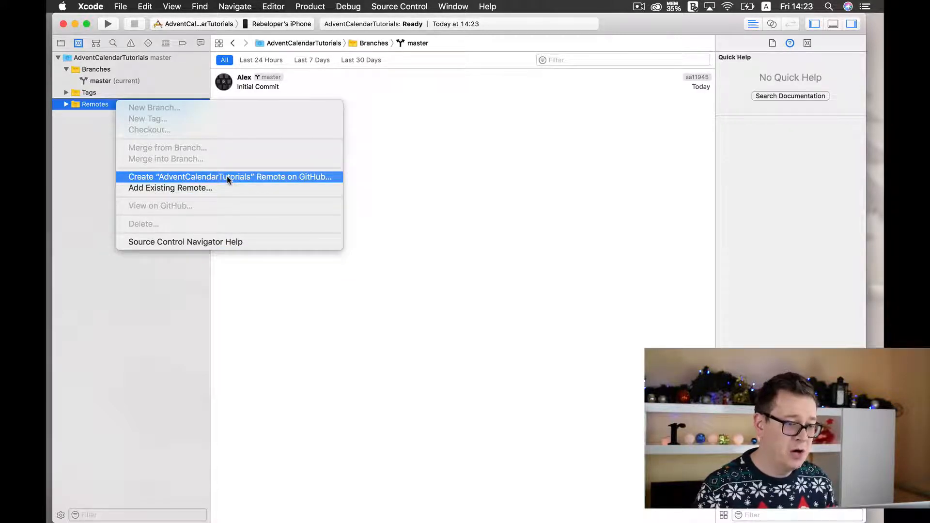
{"action": "left_click", "coordinate": [229, 177]}
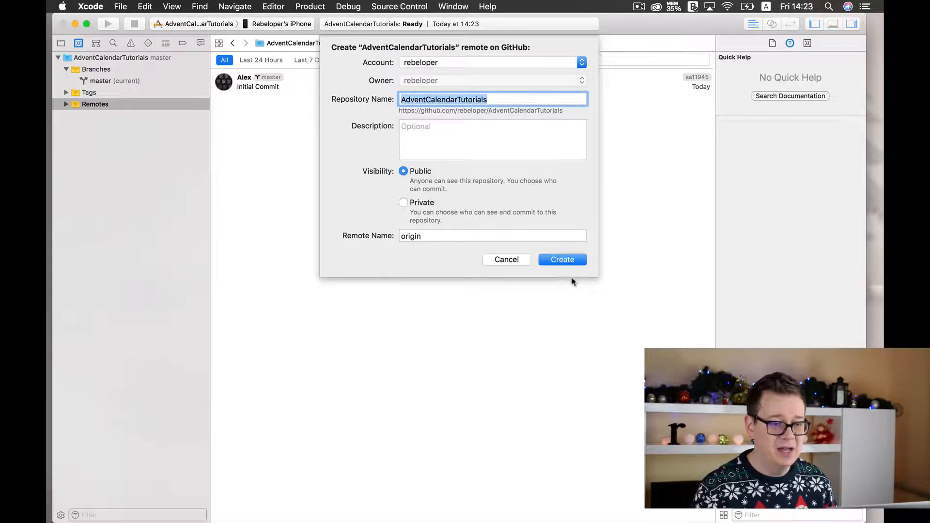
{"action": "left_click", "coordinate": [562, 259]}
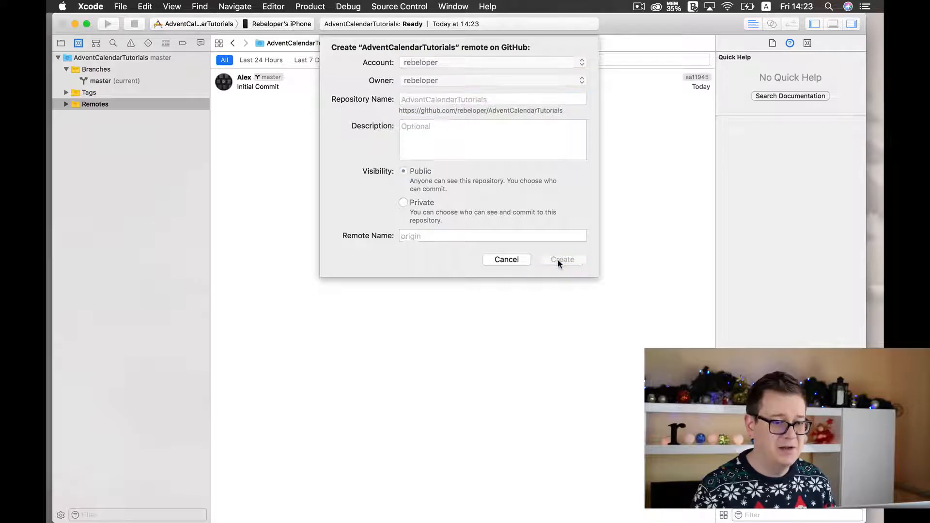
{"action": "left_click", "coordinate": [562, 259]}
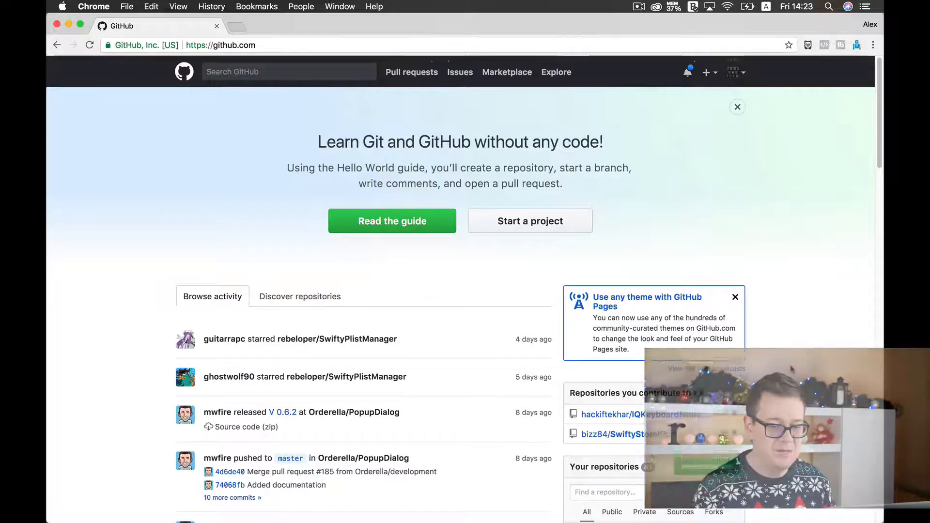
Open AdventCalendarTutorials from Your repositories on the GitHub homepage.
{"action": "scroll", "scroll_direction": "down", "scroll_amount": 3}
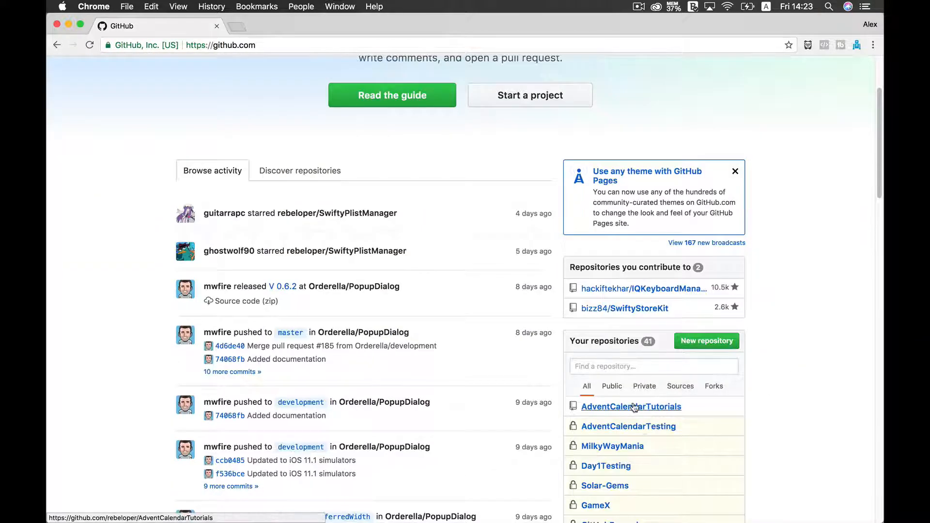
{"action": "left_click", "coordinate": [631, 406]}
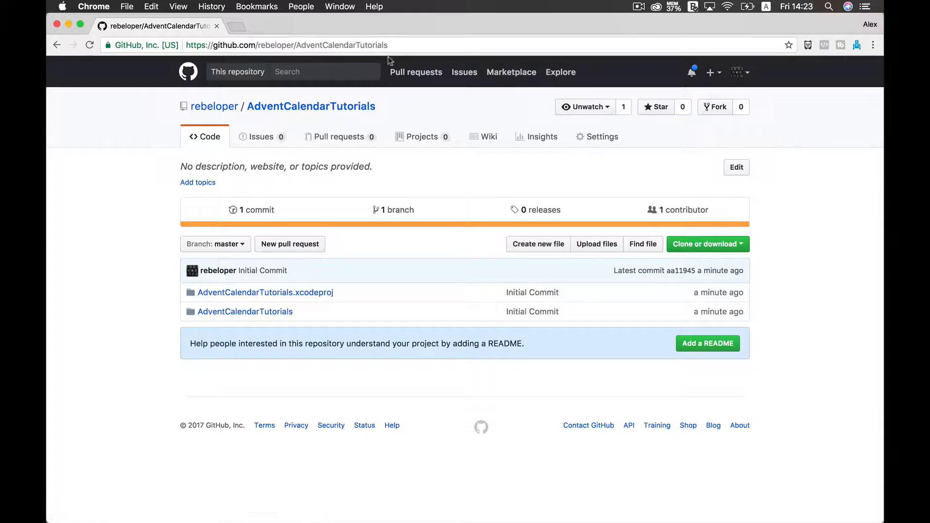
{"action": "mouse_move", "coordinate": [200, 246]}
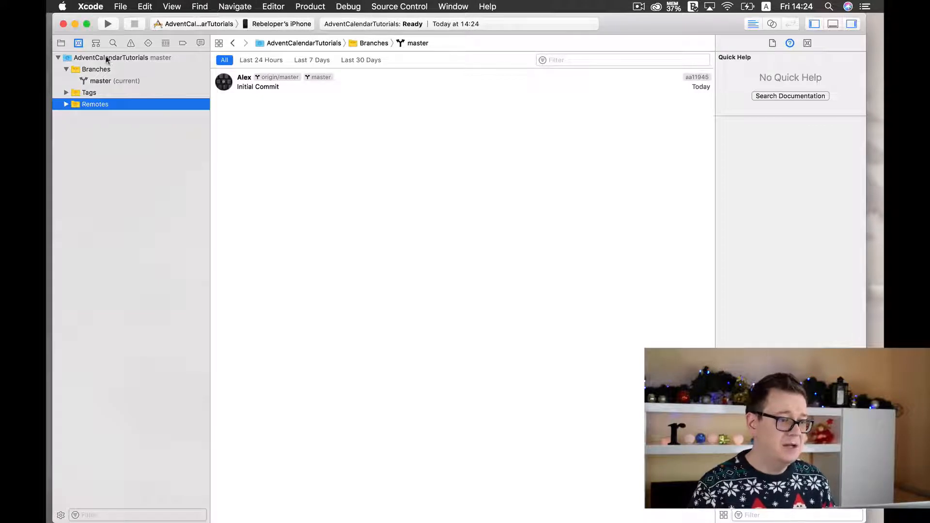
Pick iPhone X under iOS Simulators as the run destination.
{"action": "left_click", "coordinate": [281, 24]}
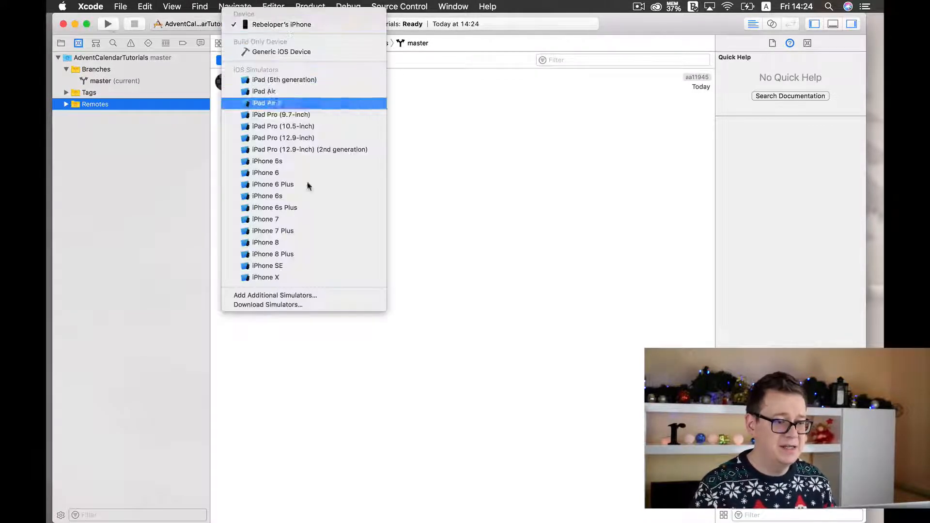
{"action": "left_click", "coordinate": [266, 277]}
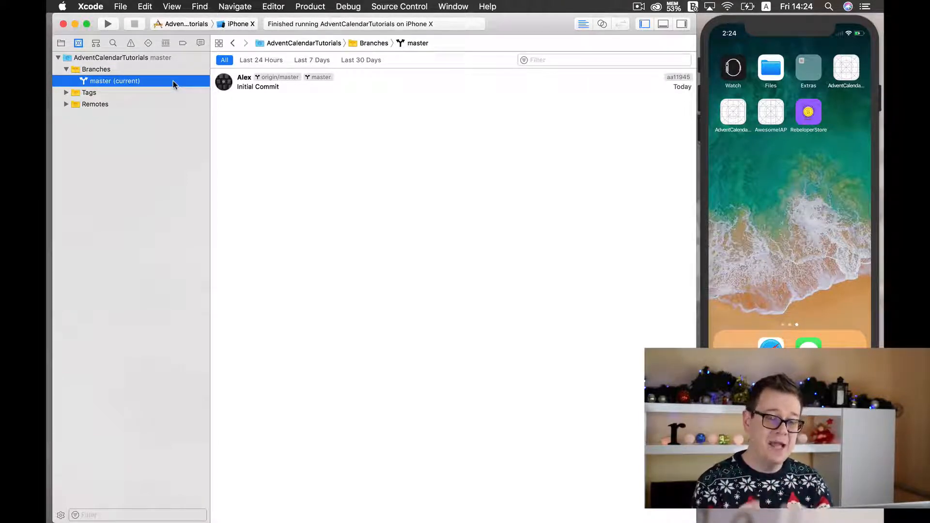
Branch Day1 from master and select it in the branch list.
{"action": "right_click", "coordinate": [116, 81]}
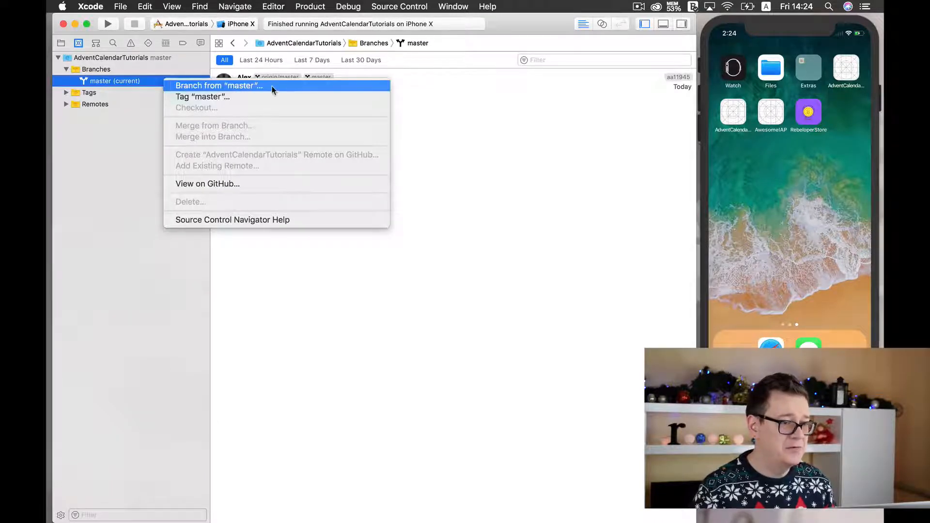
{"action": "left_click", "coordinate": [219, 86]}
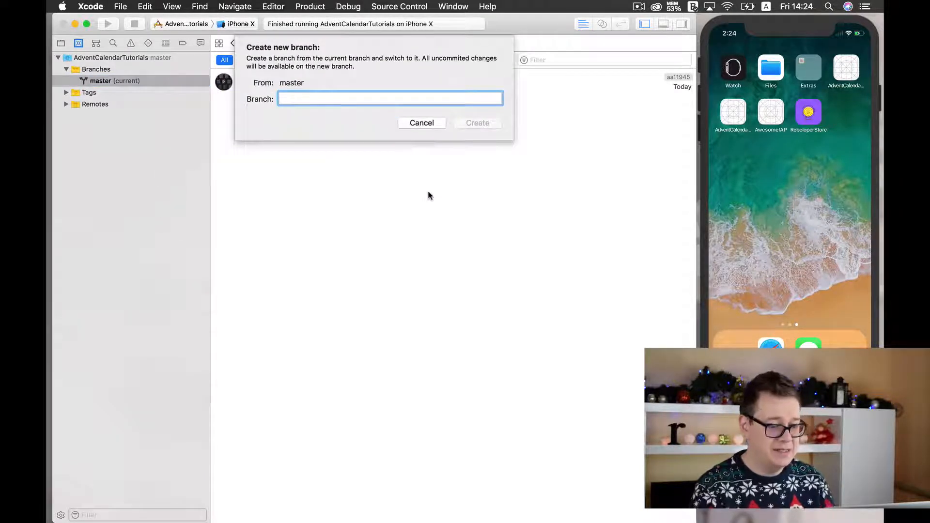
{"action": "type", "text": "Day1"}
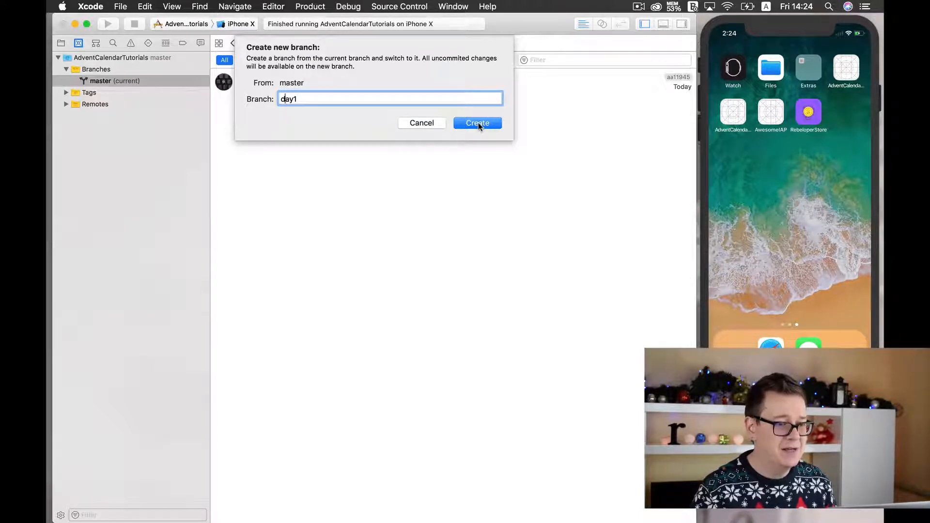
{"action": "left_click", "coordinate": [477, 123]}
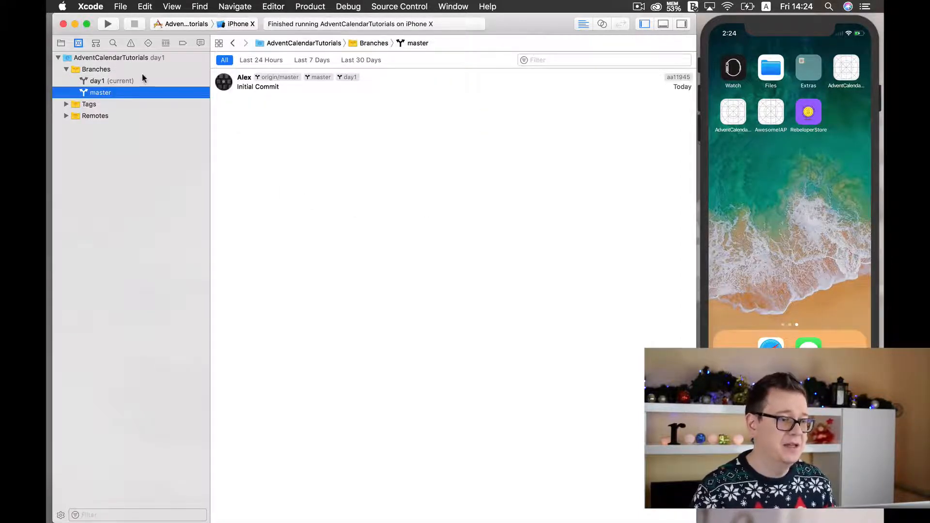
{"action": "left_click", "coordinate": [102, 81]}
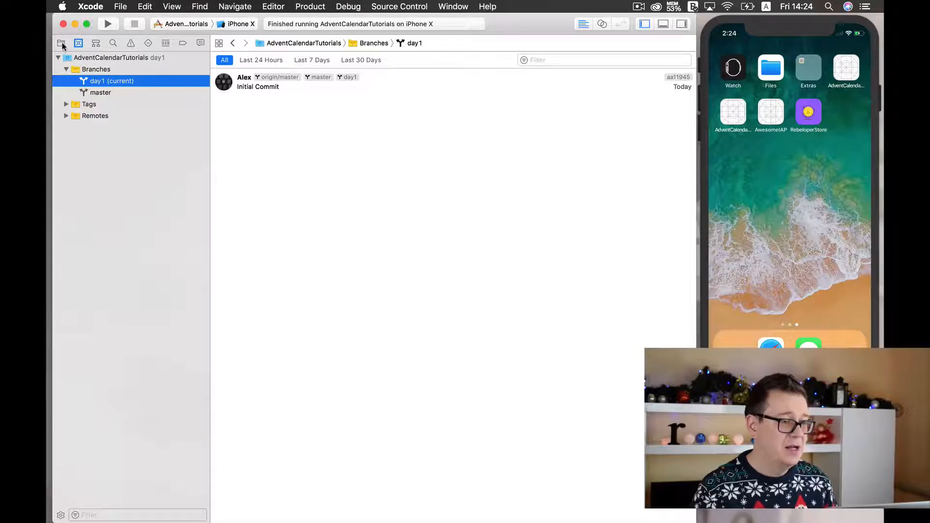
Start a commit with message 'created branch day1' and push to remote enabled.
{"action": "left_click", "coordinate": [62, 43]}
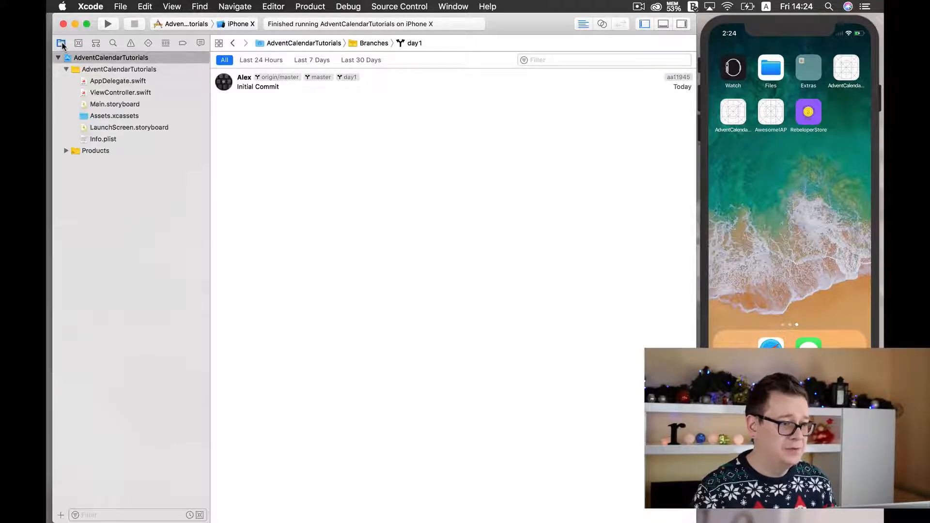
{"action": "left_click", "coordinate": [399, 6]}
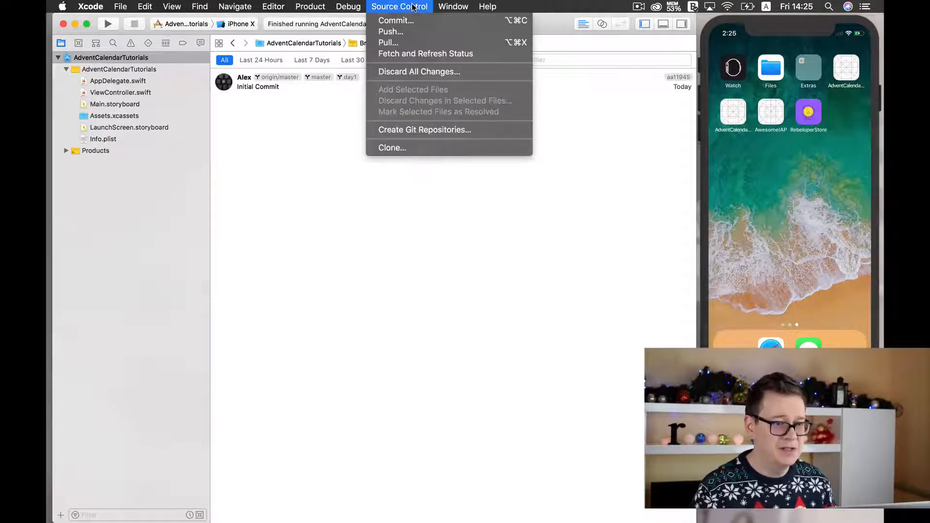
{"action": "left_click", "coordinate": [395, 20]}
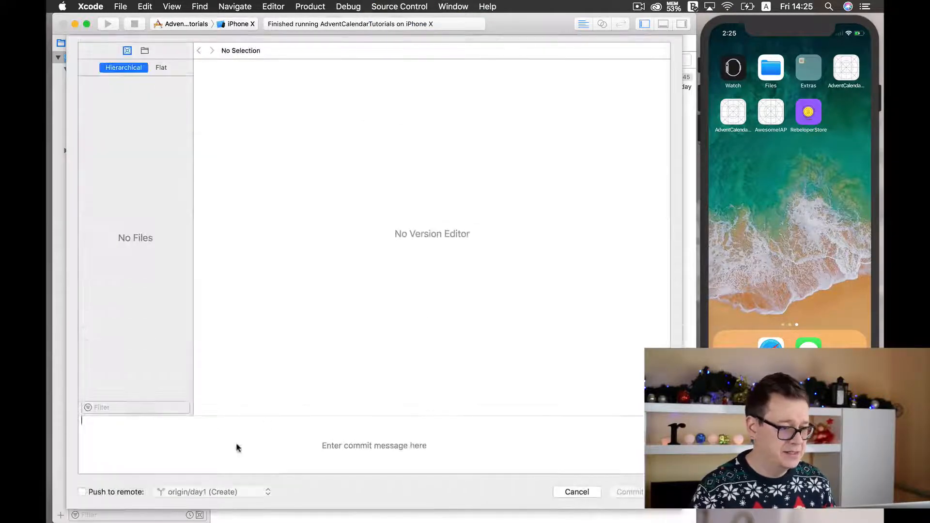
{"action": "left_click", "coordinate": [82, 492]}
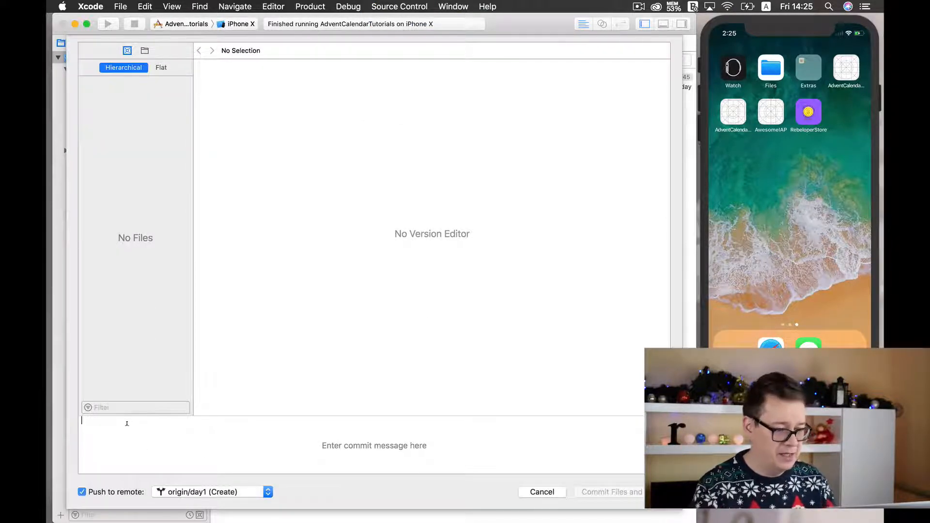
{"action": "type", "text": "created branch d"}
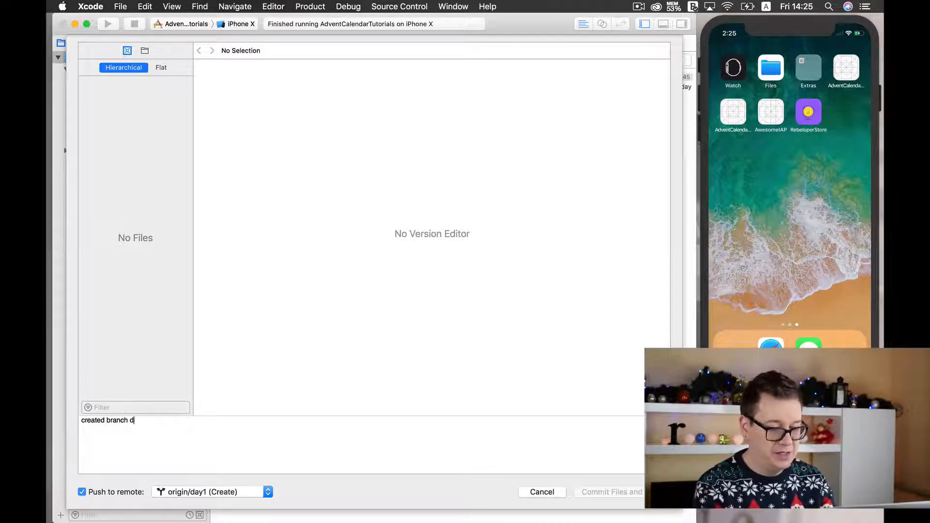
{"action": "type", "text": "ay1"}
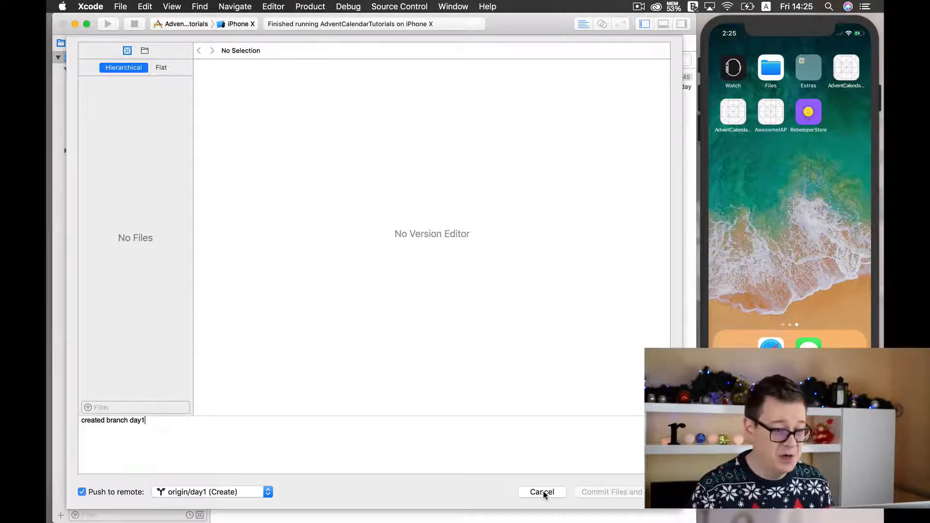
{"action": "mouse_move", "coordinate": [157, 152]}
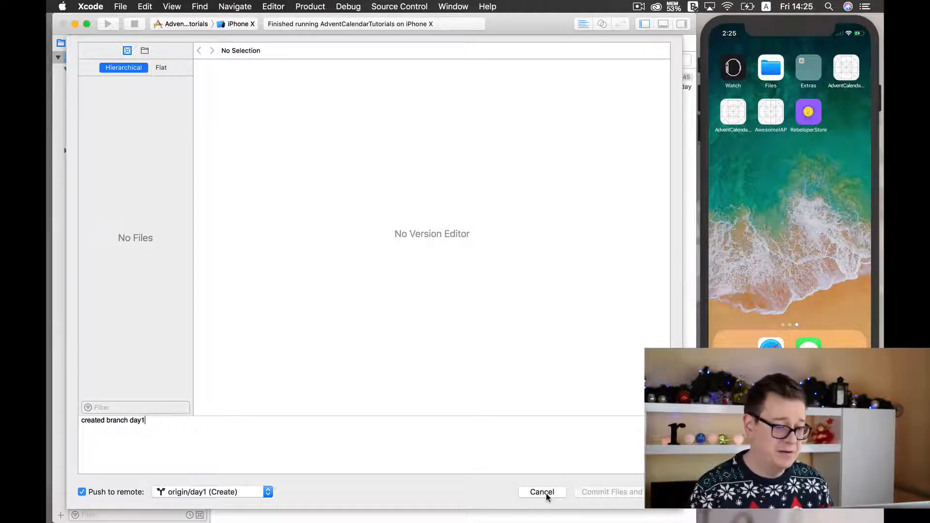
Cancel the commit, then browse ViewController.swift and Main.storyboard before returning to AppDelegate.swift.
{"action": "left_click", "coordinate": [542, 492]}
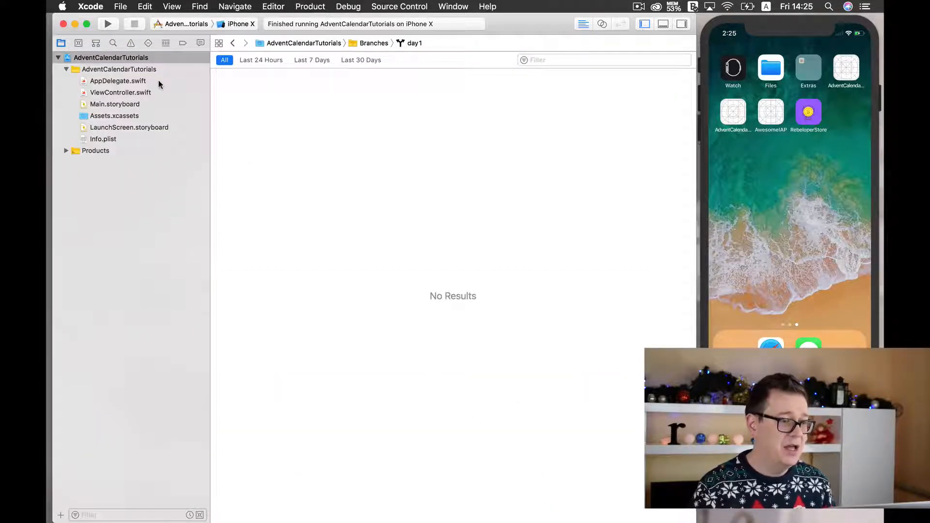
{"action": "left_click", "coordinate": [101, 58]}
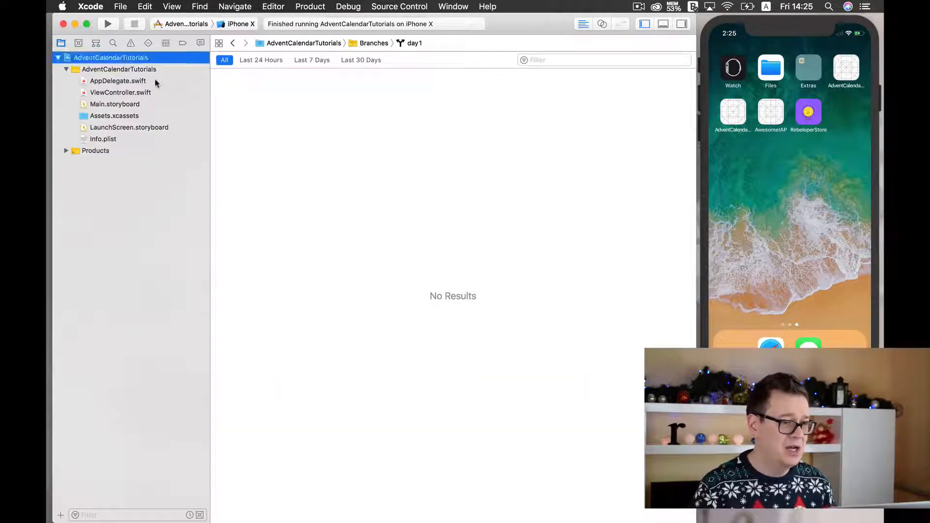
{"action": "left_click", "coordinate": [115, 81]}
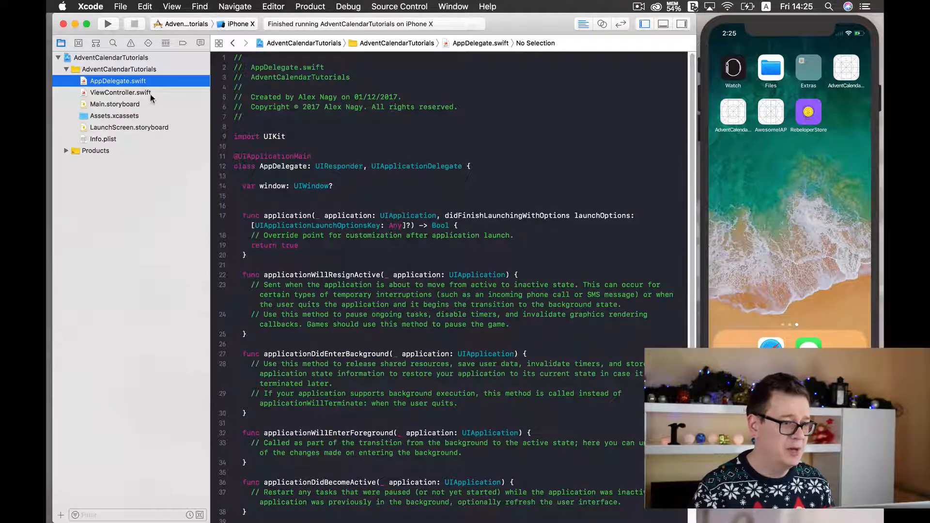
{"action": "left_click", "coordinate": [120, 92]}
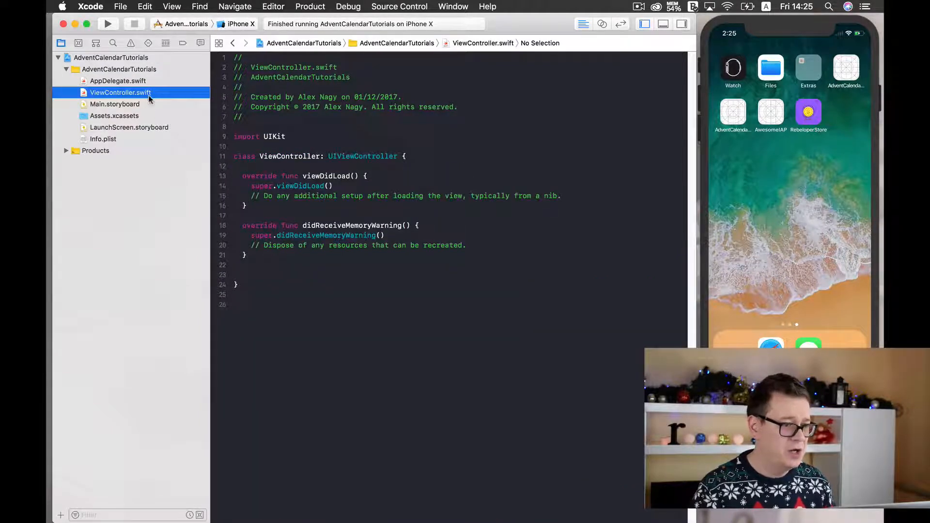
{"action": "left_click", "coordinate": [114, 104]}
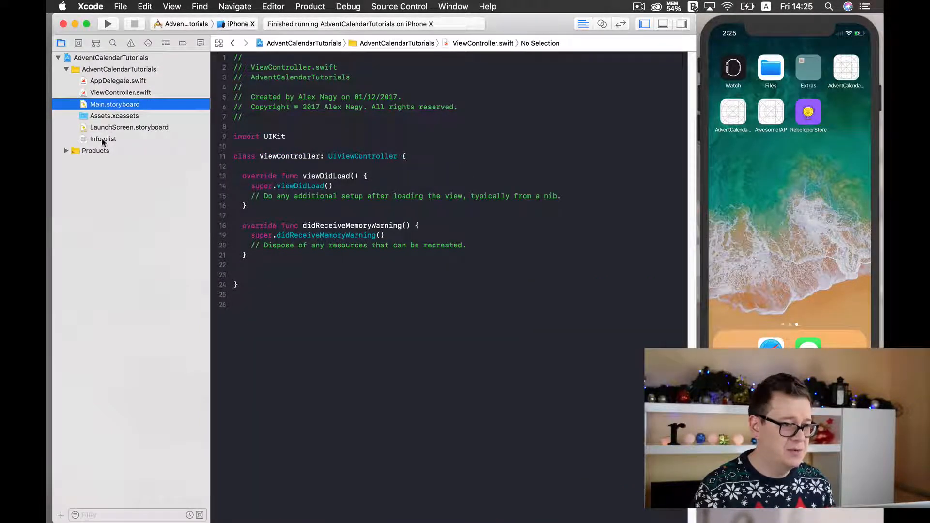
{"action": "left_click", "coordinate": [118, 81]}
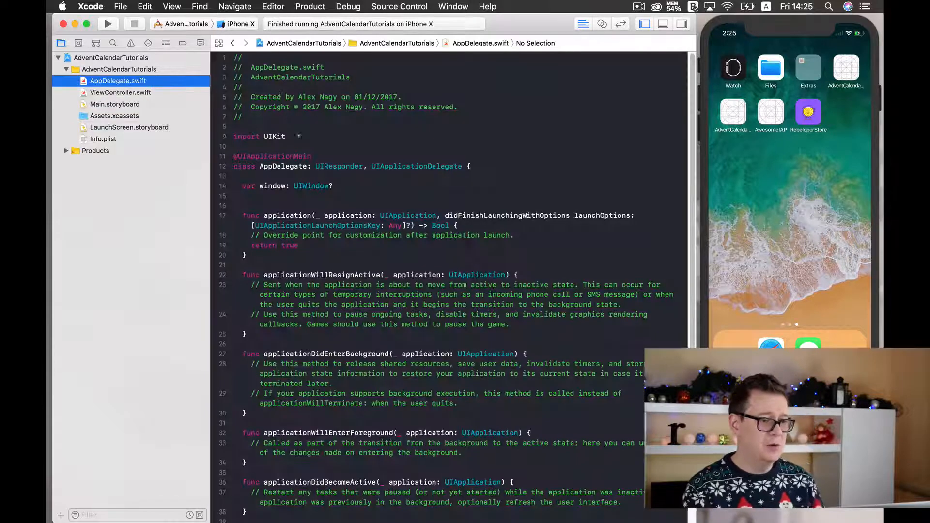
{"action": "mouse_move", "coordinate": [538, 231]}
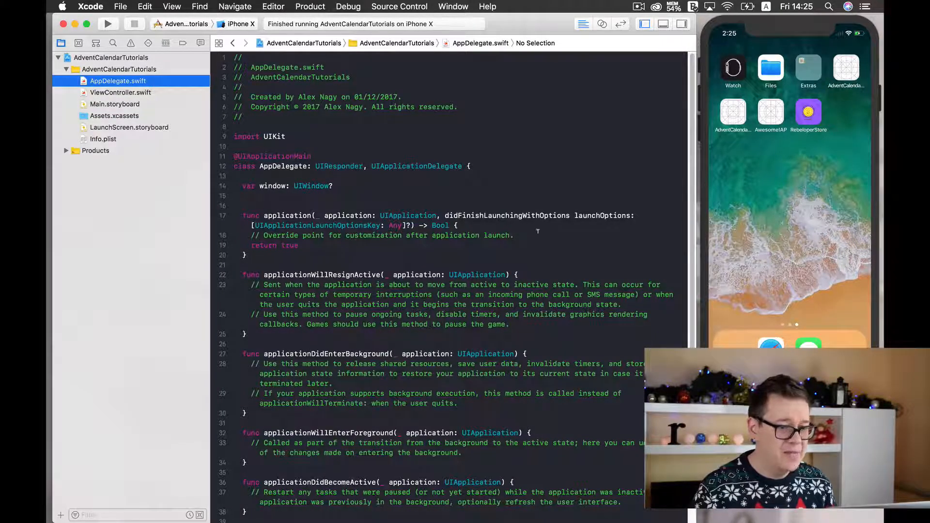
In didFinishLaunching, set window = UIWindow() and call window?.makeKeyAndVisible().
{"action": "left_click", "coordinate": [513, 235]}
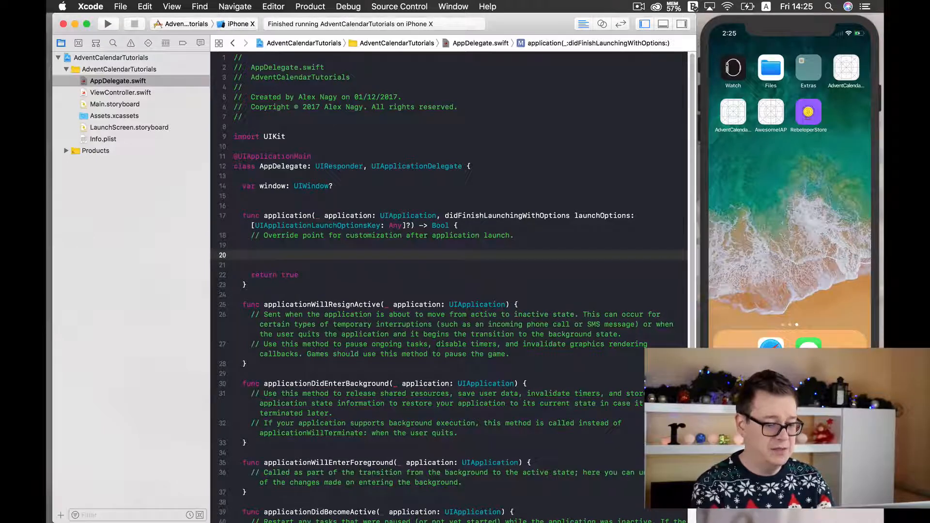
{"action": "type", "text": "window"}
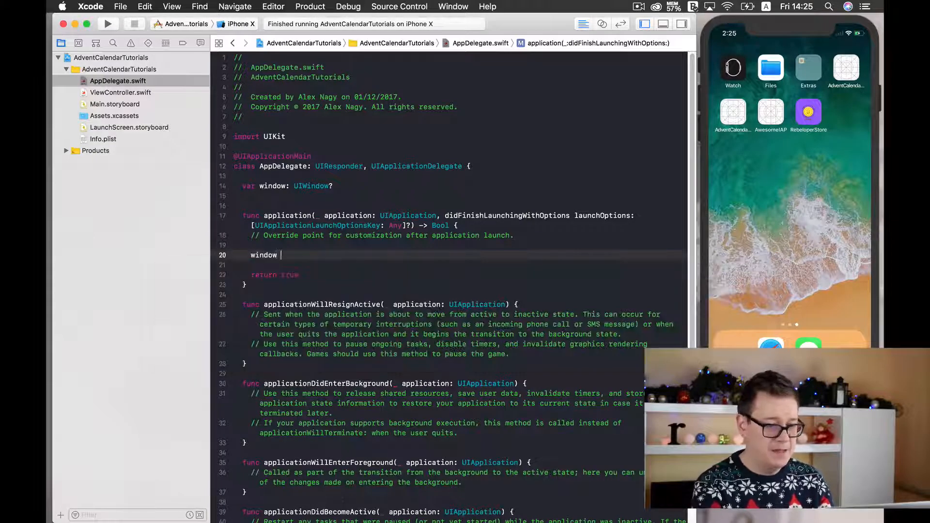
{"action": "type", "text": "= UIWindow("}
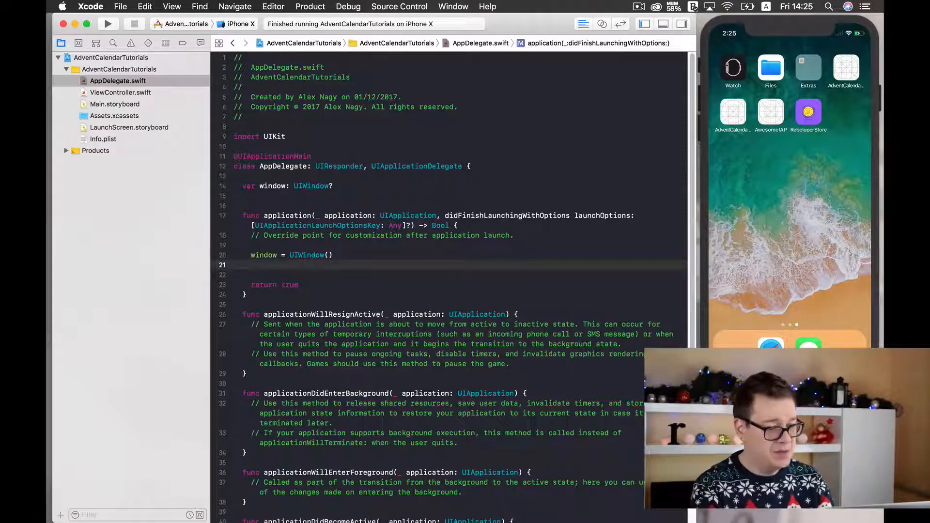
{"action": "type", "text": "window"}
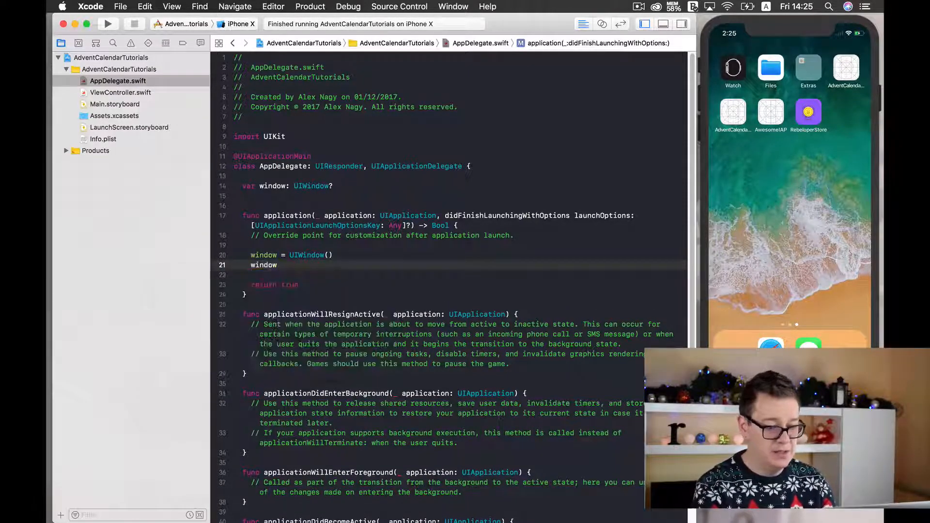
{"action": "type", "text": ".makeKeyAndVisible("}
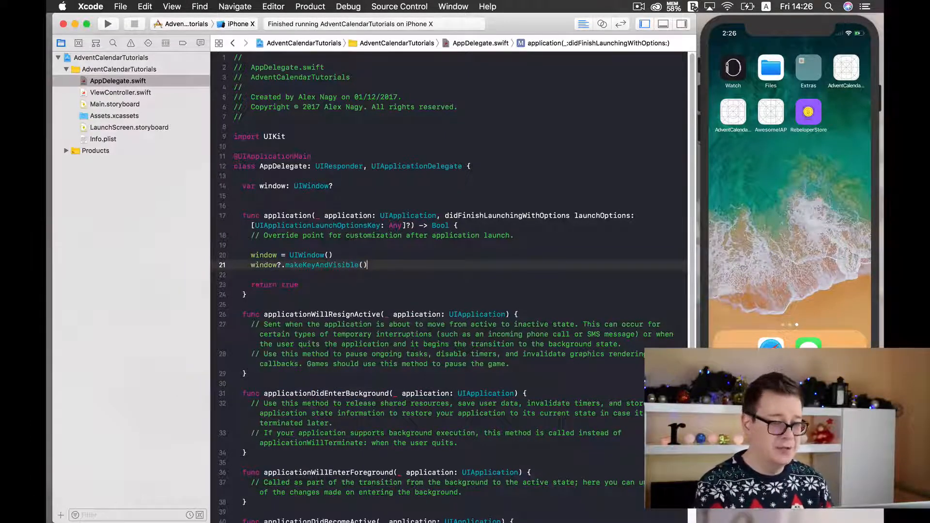
{"action": "key", "text": "Return"}
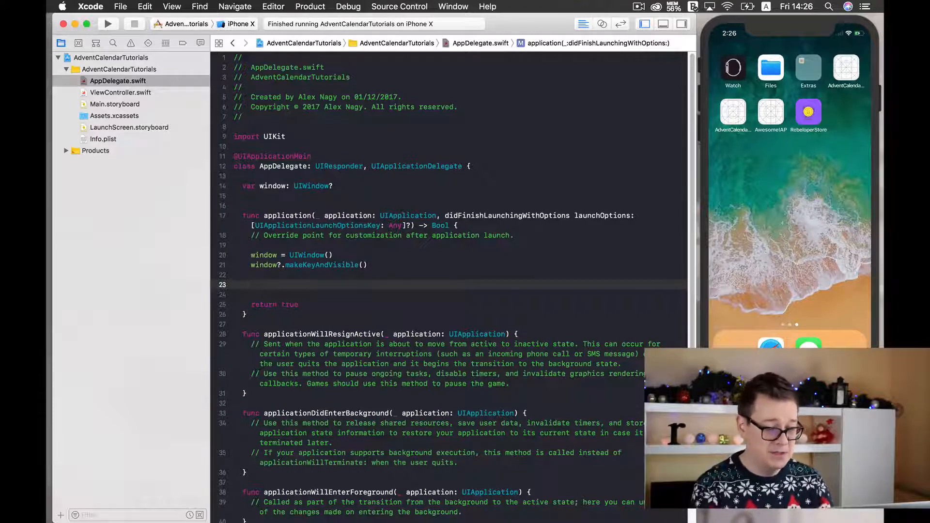
Add window?.rootViewController = ?? and start the let gameViewController declaration.
{"action": "type", "text": "window?.rootViewController ="}
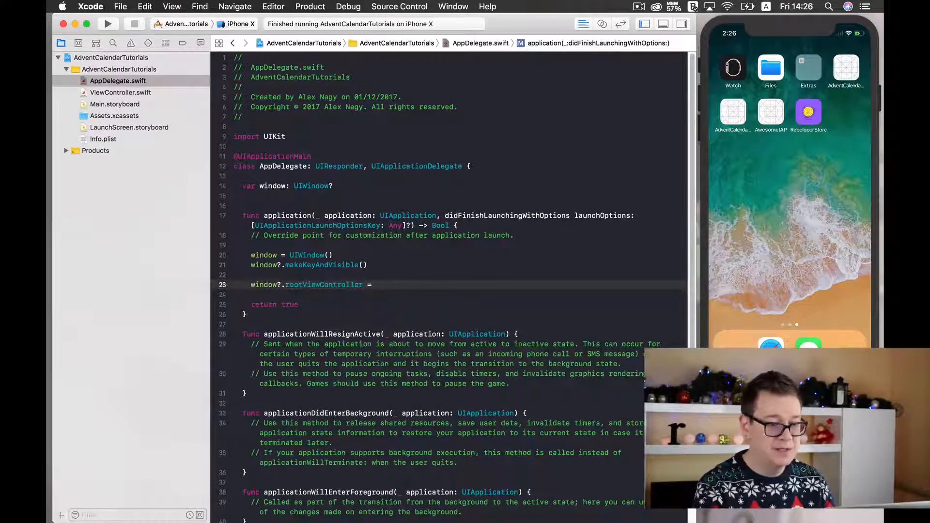
{"action": "type", "text": "??"}
{"action": "type", "text": "let"}
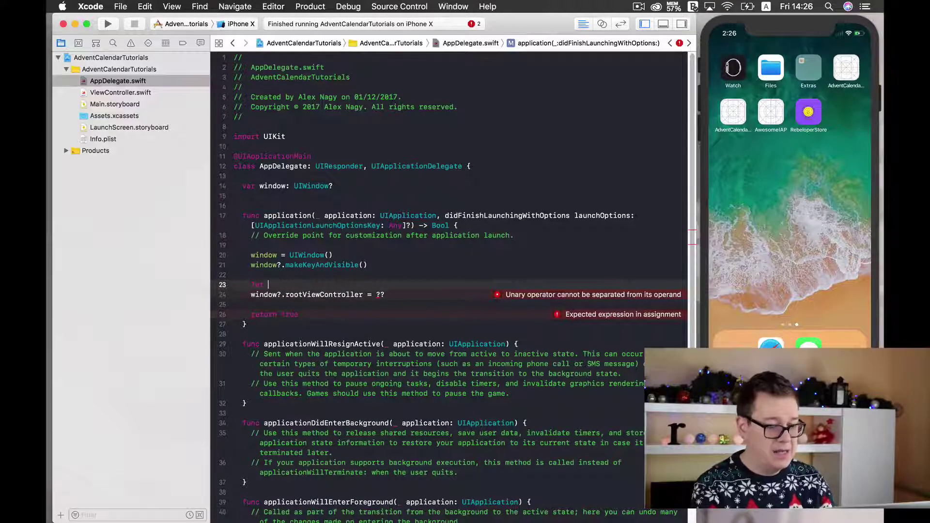
{"action": "type", "text": "game"}
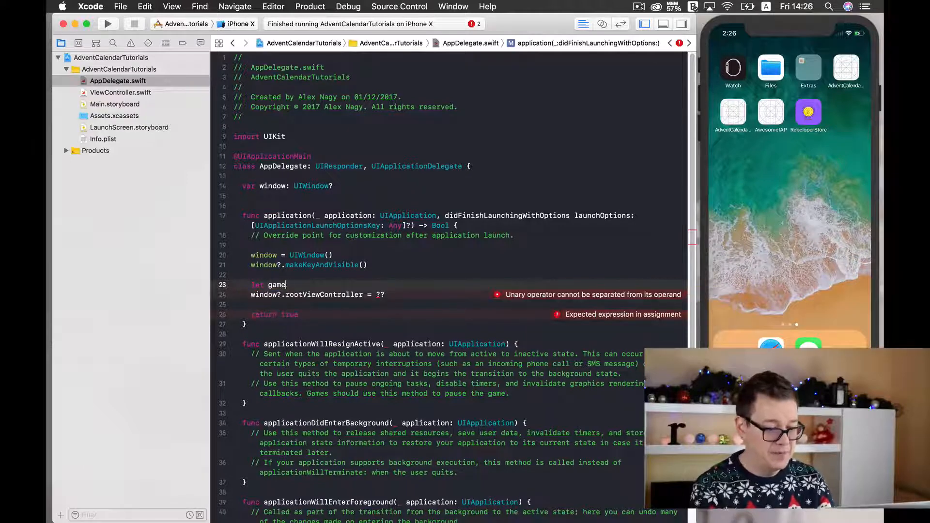
{"action": "type", "text": "ViewController ="}
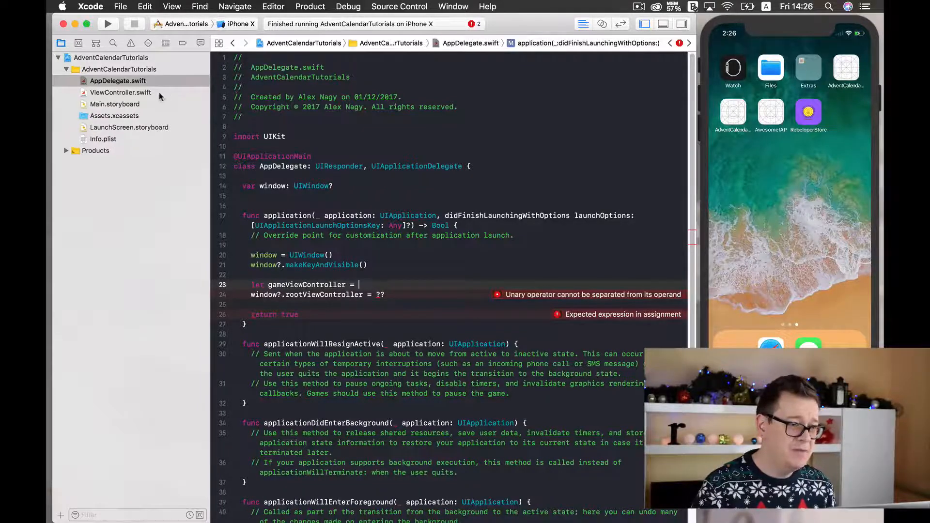
Add GameViewController.swift, a Cocoa Touch UIViewController subclass, to the AdventCalendarTutorials group.
{"action": "left_click", "coordinate": [120, 92]}
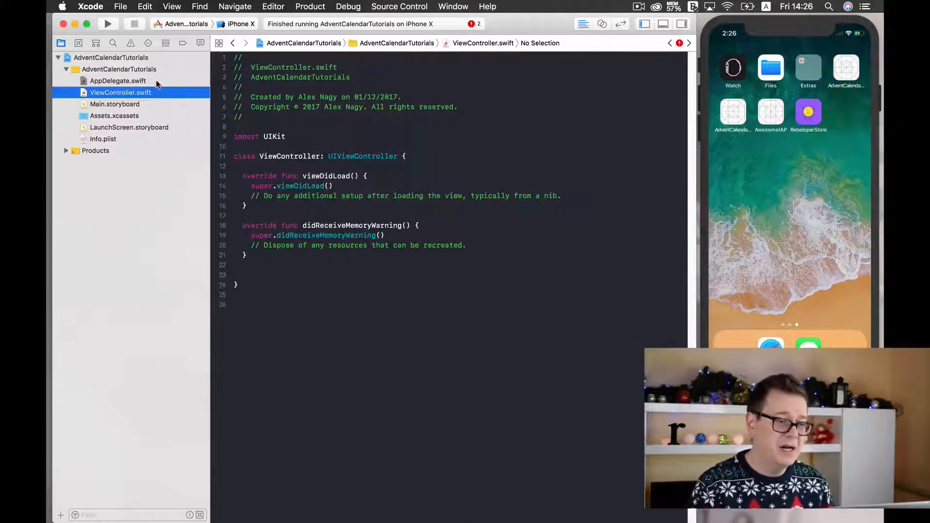
{"action": "right_click", "coordinate": [117, 69]}
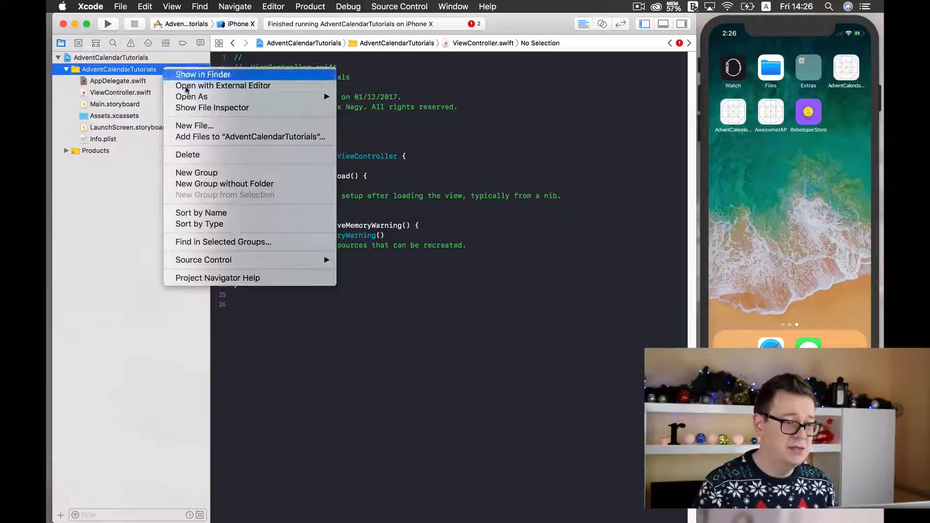
{"action": "left_click", "coordinate": [194, 125]}
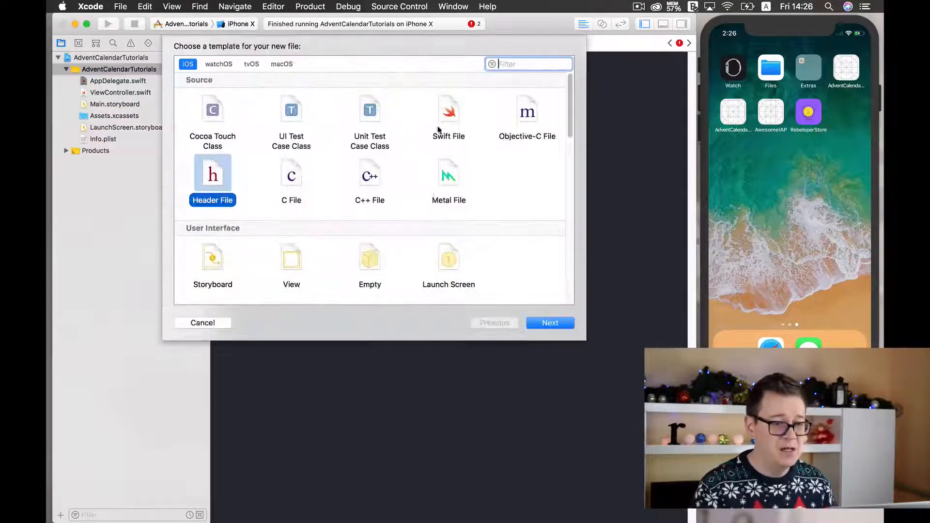
{"action": "left_click", "coordinate": [213, 109]}
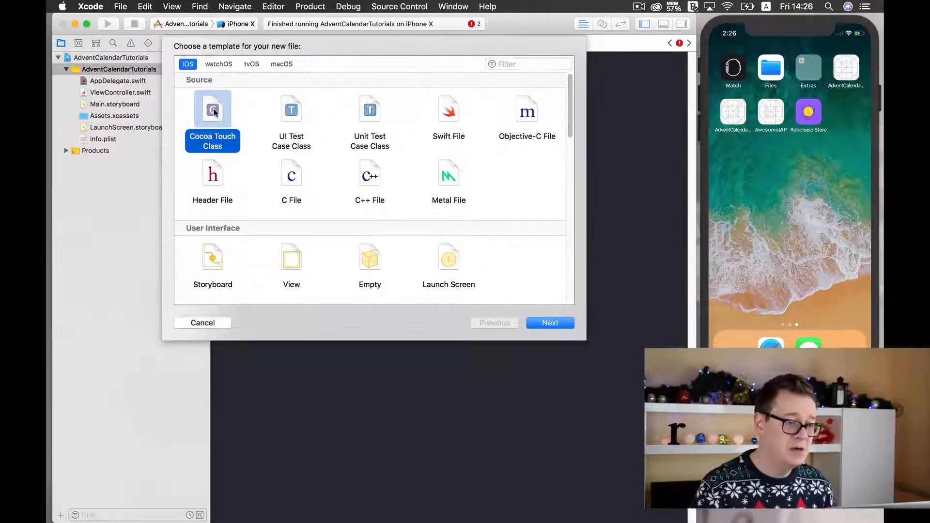
{"action": "left_click", "coordinate": [550, 323]}
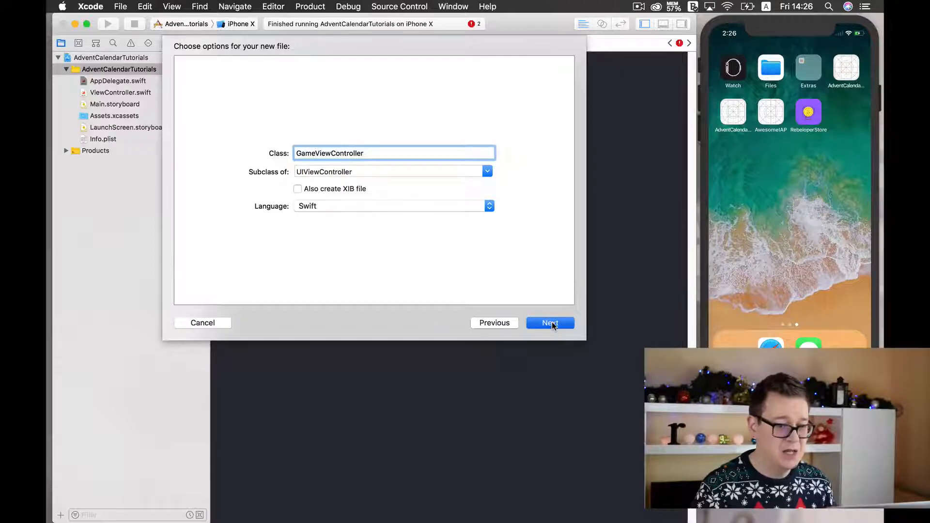
{"action": "left_click", "coordinate": [550, 323]}
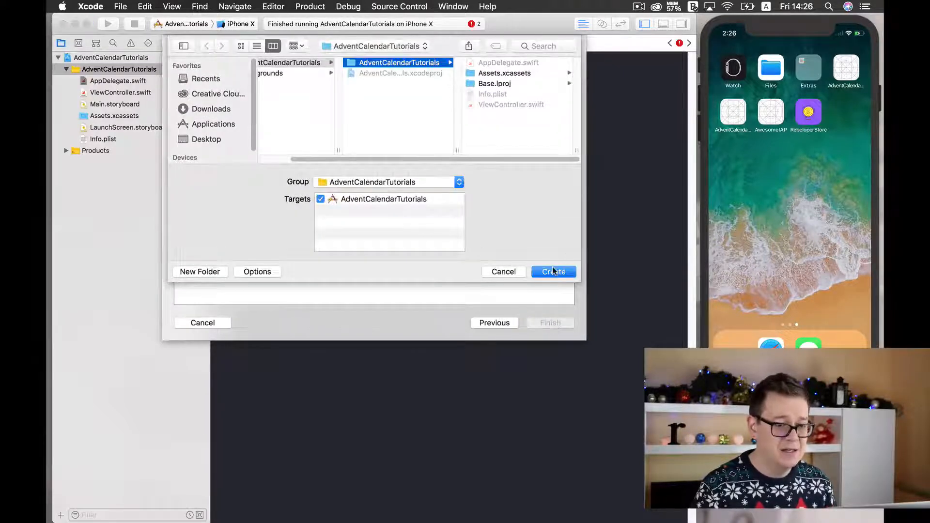
{"action": "left_click", "coordinate": [554, 272]}
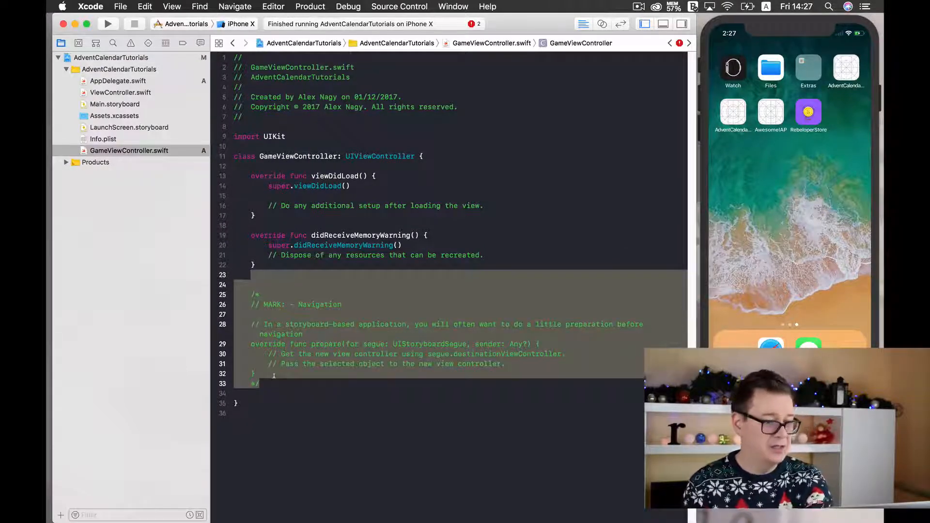
Delete the commented prepare(for:) block and set rootViewController to a GameViewController() instance.
{"action": "key", "text": "Delete"}
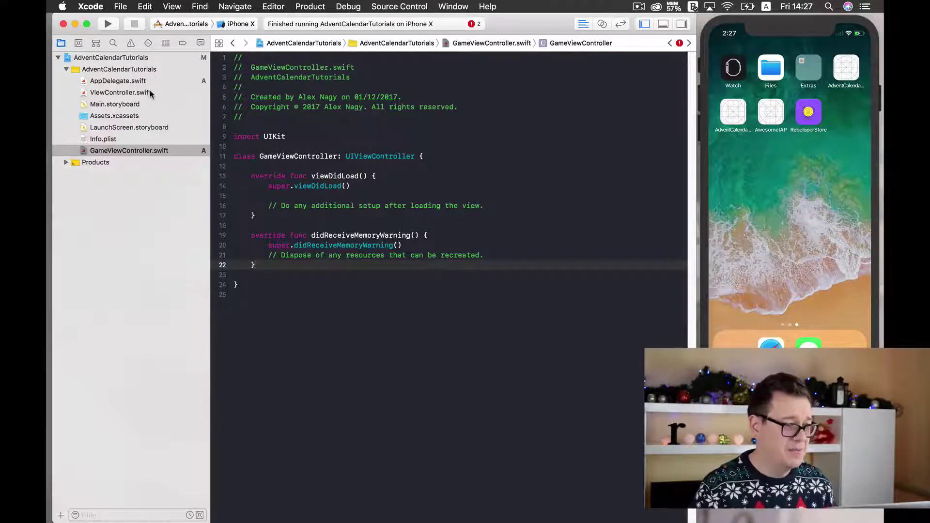
{"action": "left_click", "coordinate": [118, 81]}
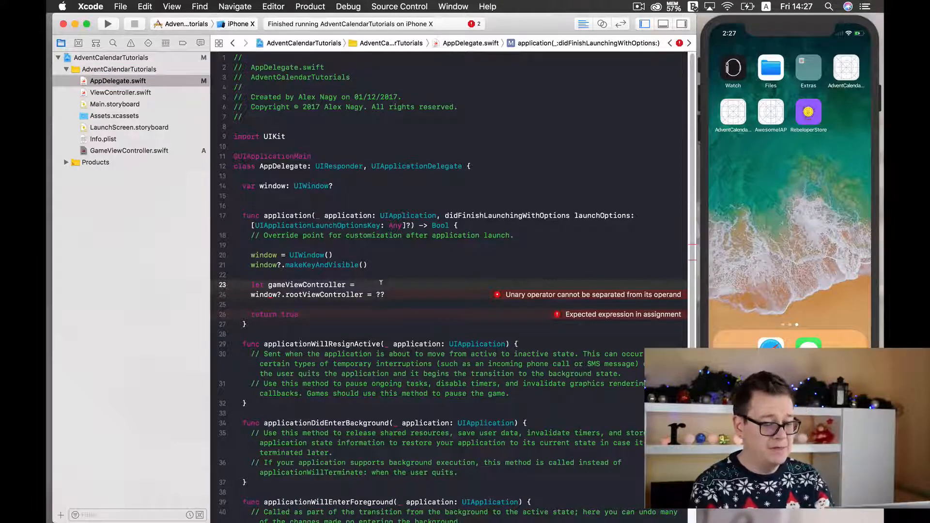
{"action": "type", "text": "GameViewController("}
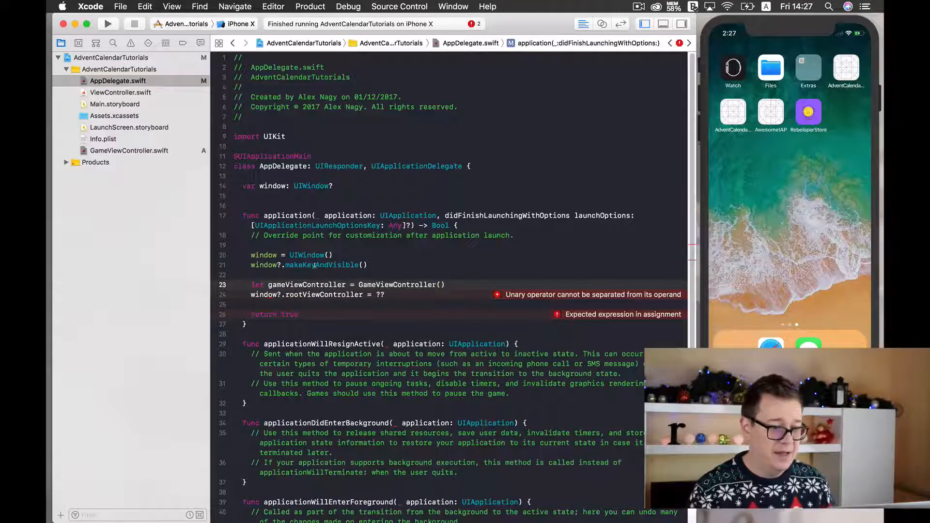
{"action": "double_click", "coordinate": [306, 285]}
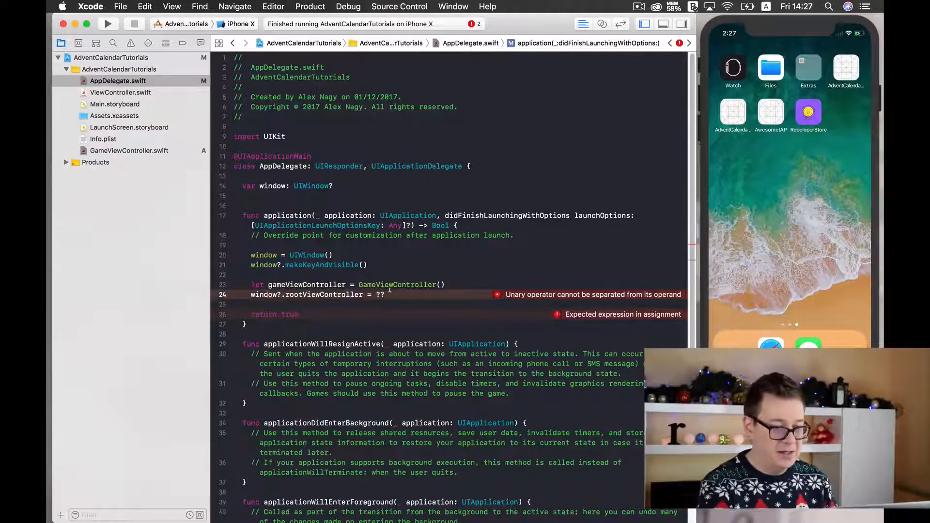
{"action": "type", "text": "gameViewController"}
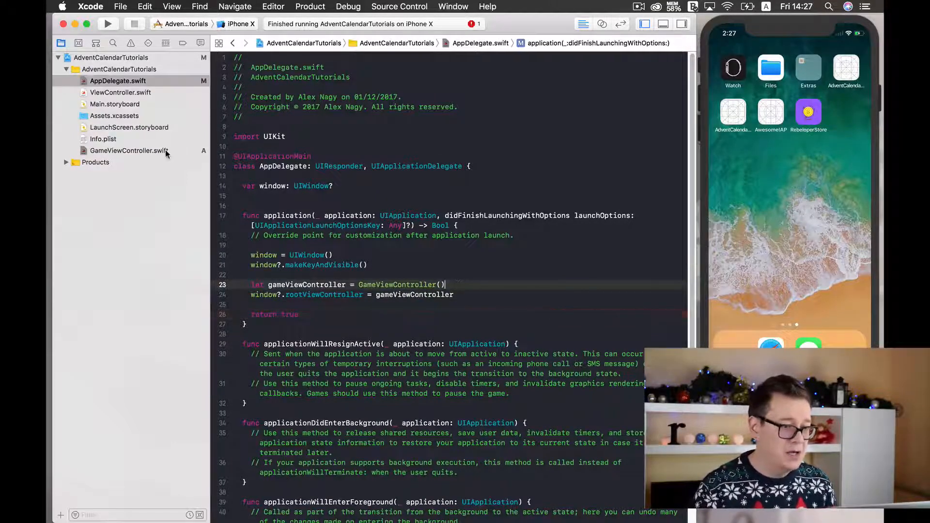
{"action": "left_click", "coordinate": [128, 151]}
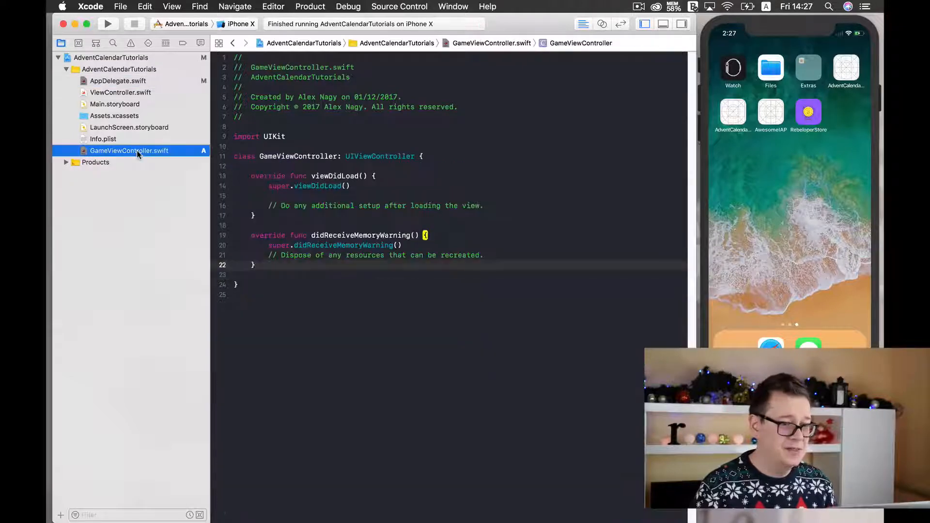
{"action": "left_click", "coordinate": [108, 23]}
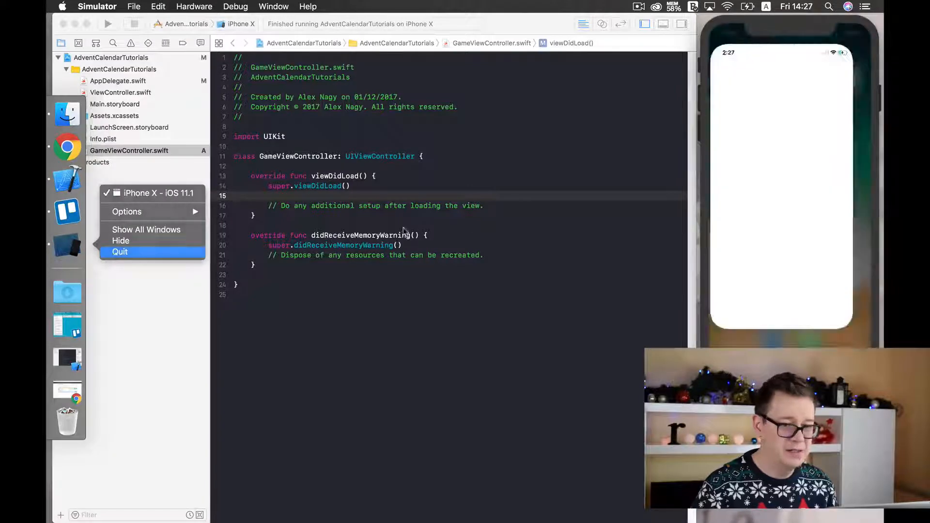
Quit the Simulator, add print(123) to viewDidLoad, and run the app.
{"action": "left_click", "coordinate": [119, 252]}
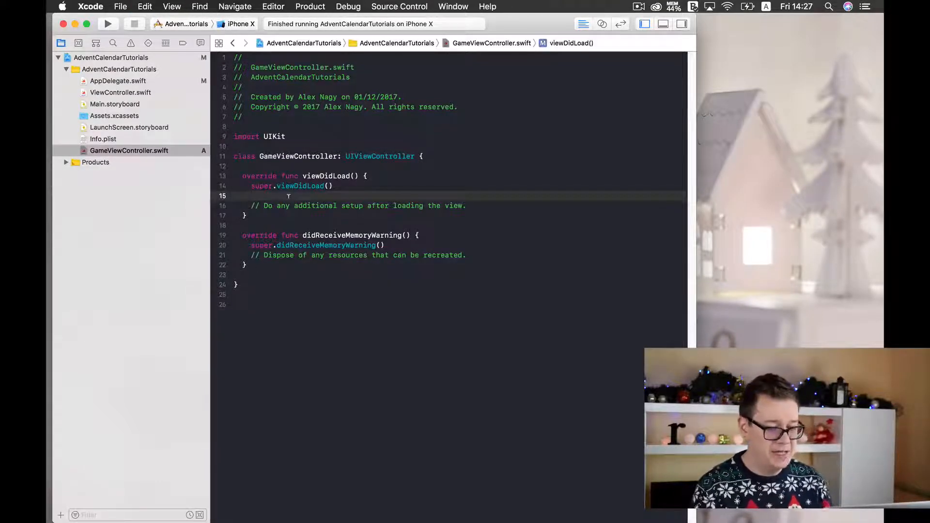
{"action": "type", "text": "pr"}
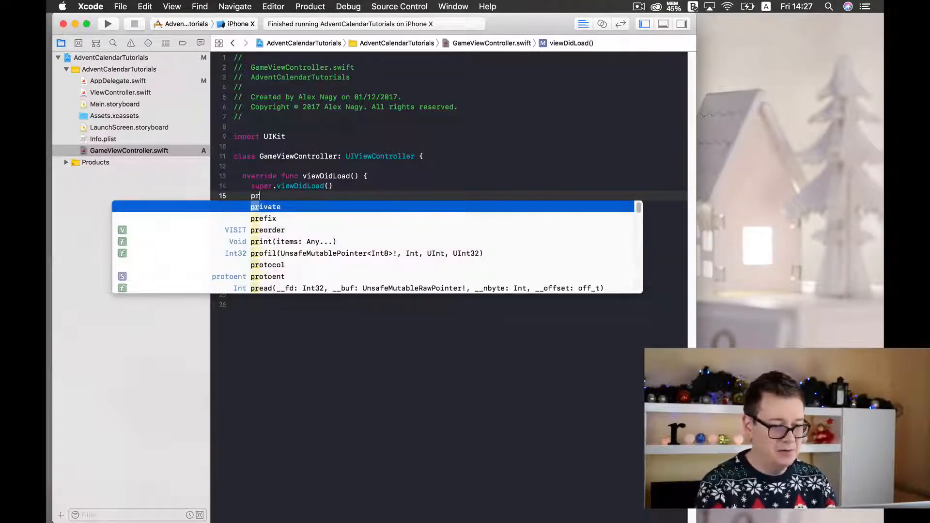
{"action": "type", "text": "print(123"}
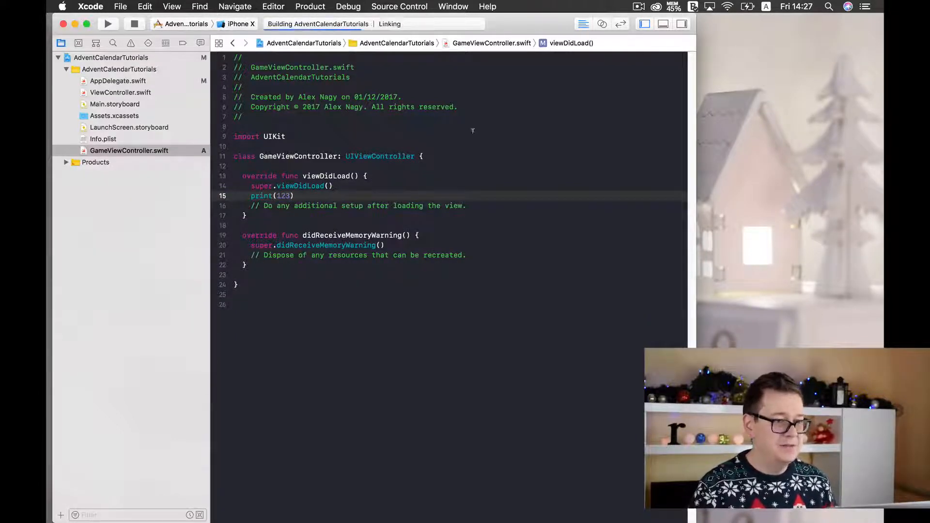
{"action": "left_click", "coordinate": [109, 24]}
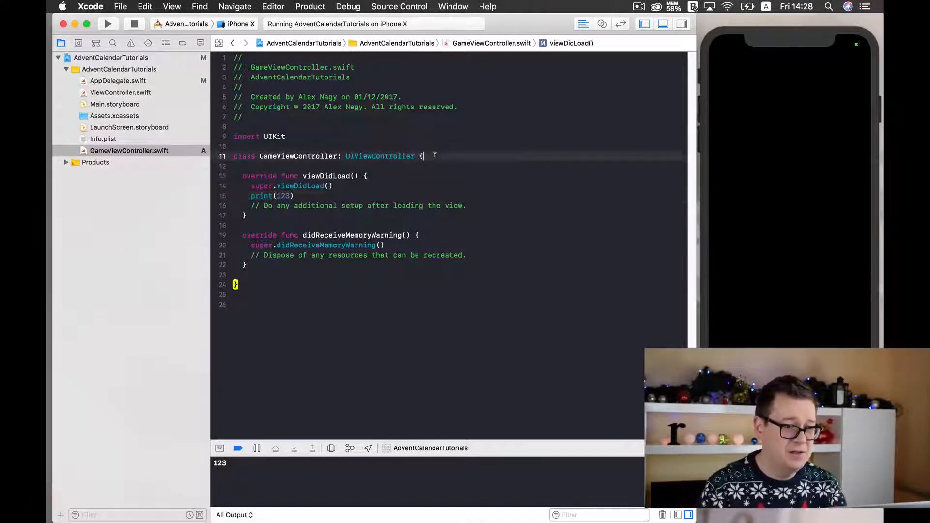
Import SpriteKit and begin declaring skView as an SKView property.
{"action": "key", "text": "Return"}
{"action": "type", "text": "let skView"}
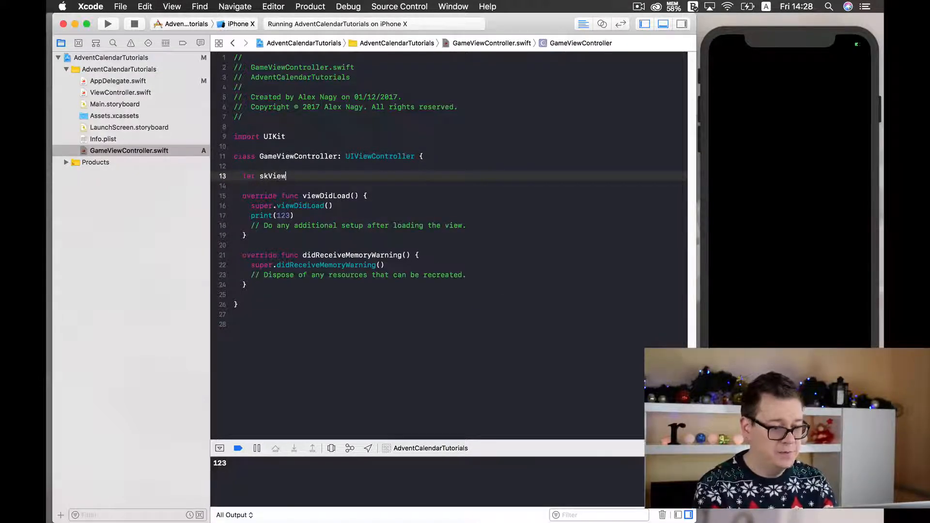
{"action": "type", "text": ": SKS"}
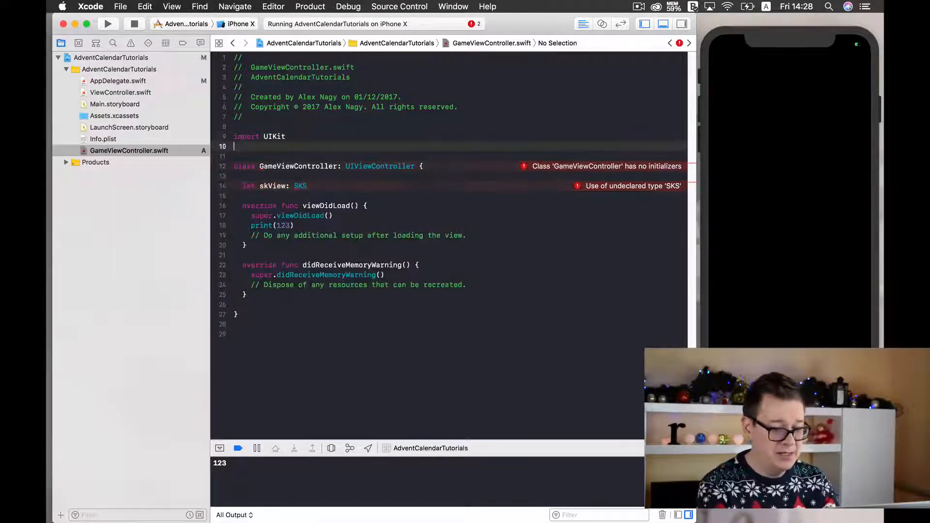
{"action": "type", "text": "import S"}
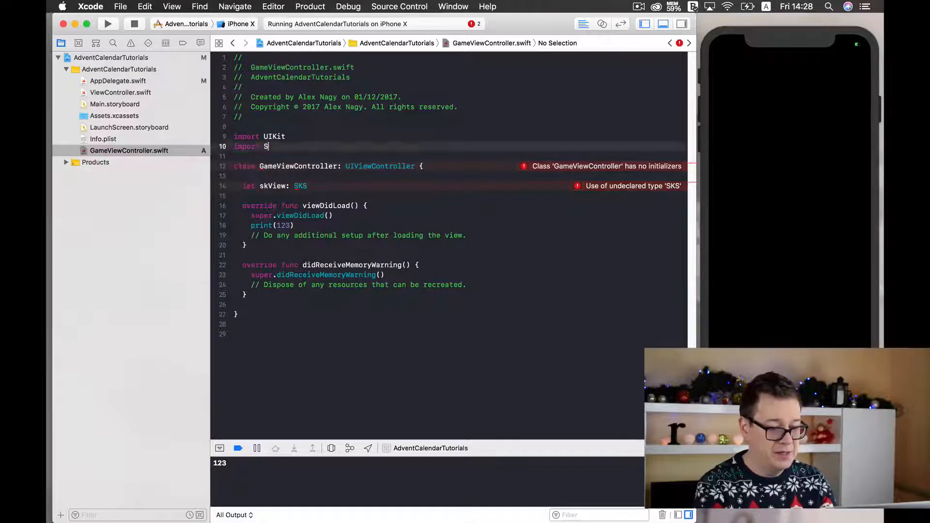
{"action": "type", "text": "priteKit"}
{"action": "left_click", "coordinate": [461, 185]}
{"action": "type", "text": "View = {"}
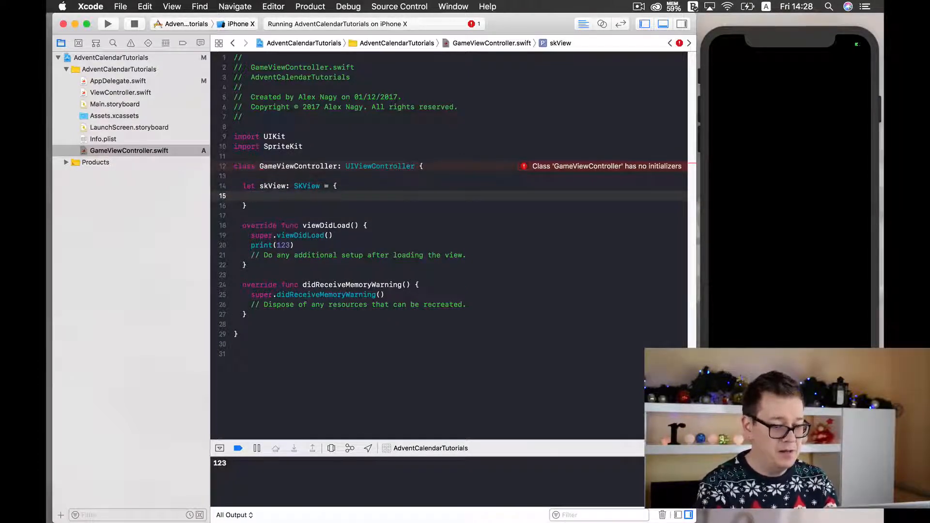
Make skView a closure that creates and returns SKView(), invoked with ().
{"action": "type", "text": "let view ="}
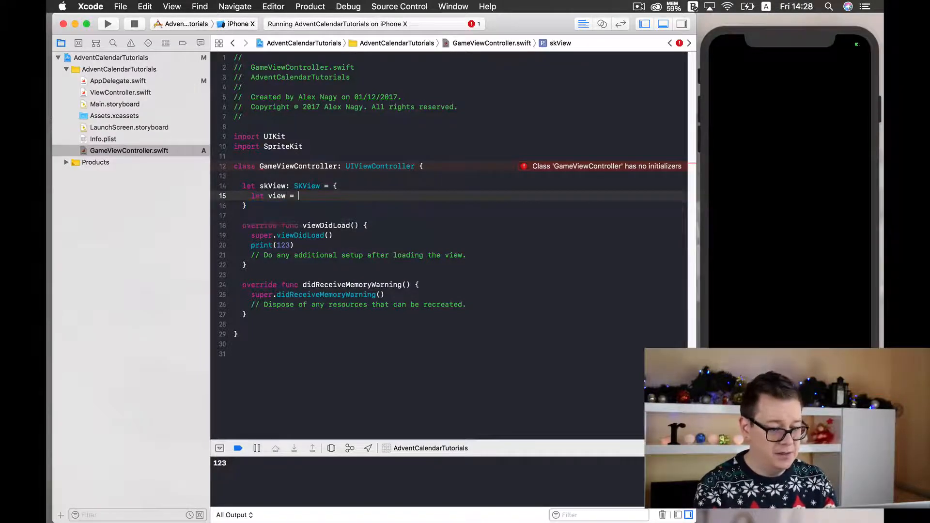
{"action": "type", "text": "SKView"}
{"action": "type", "text": "return view"}
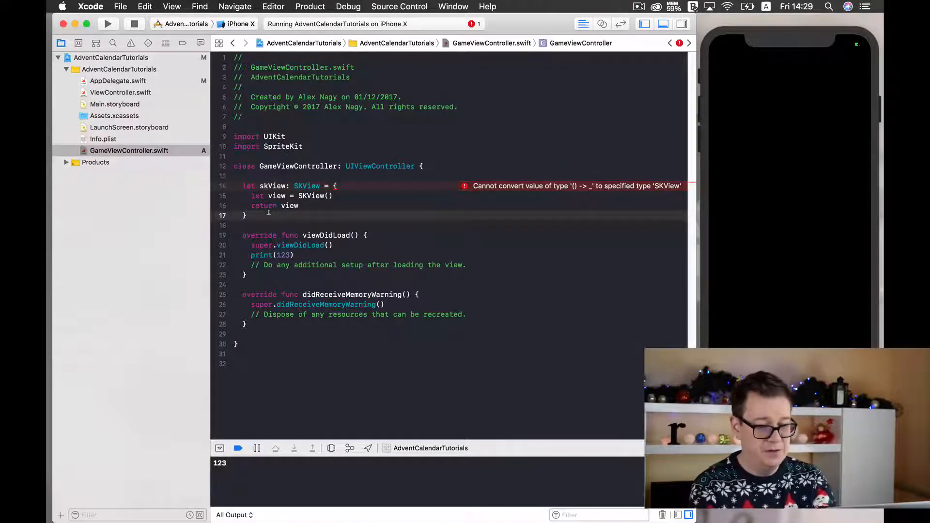
{"action": "type", "text": "()"}
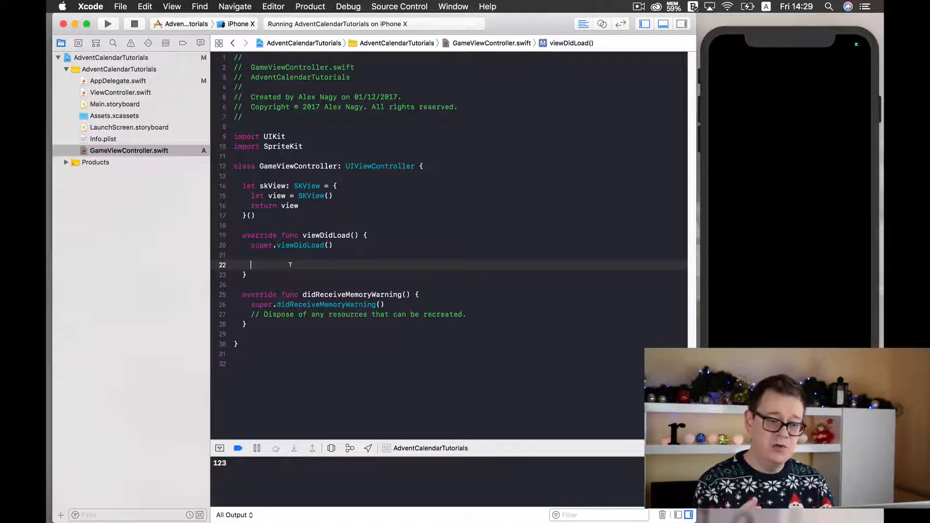
Add view.addSubview(skView) to viewDidLoad.
{"action": "type", "text": "view.addSubview(view: UIView"}
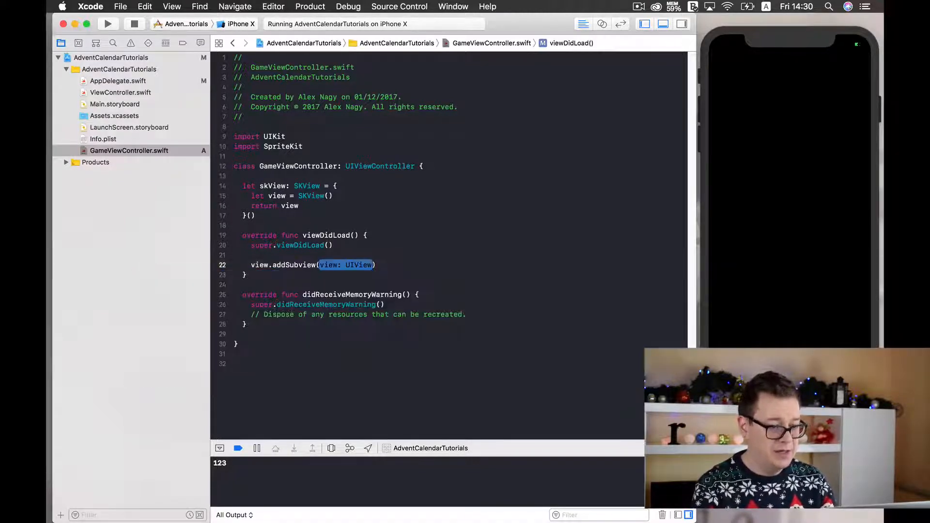
{"action": "type", "text": "skView"}
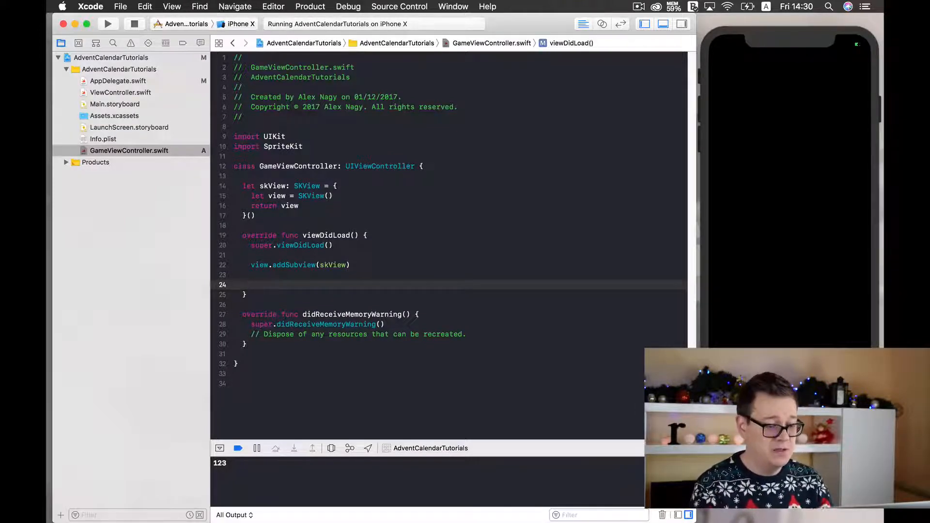
{"action": "type", "text": "sk"}
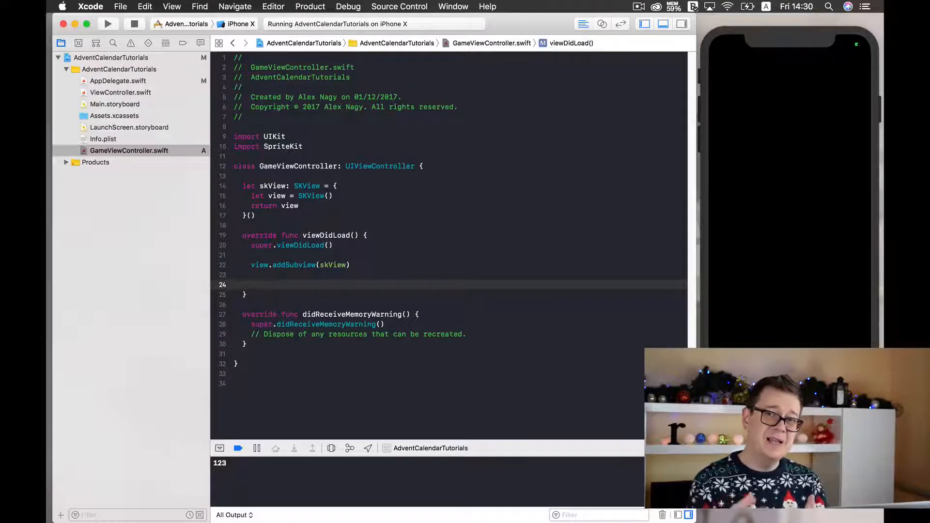
Activate skView's topAnchor and rightAnchor constraints equal to the view's matching anchors.
{"action": "type", "text": "sk"}
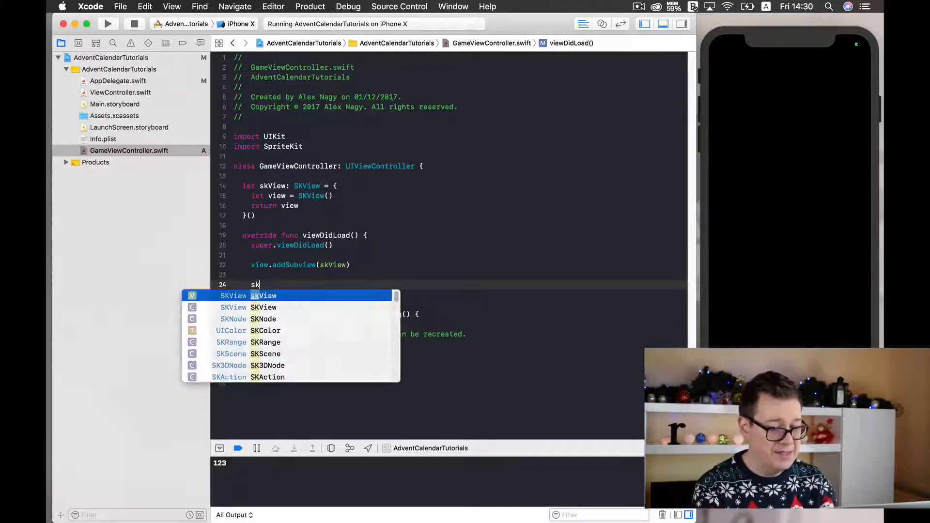
{"action": "type", "text": "View.topAnchor.constraint(equalTo: NSLayoutAnchor<NSLayoutYAxisAnchor>"}
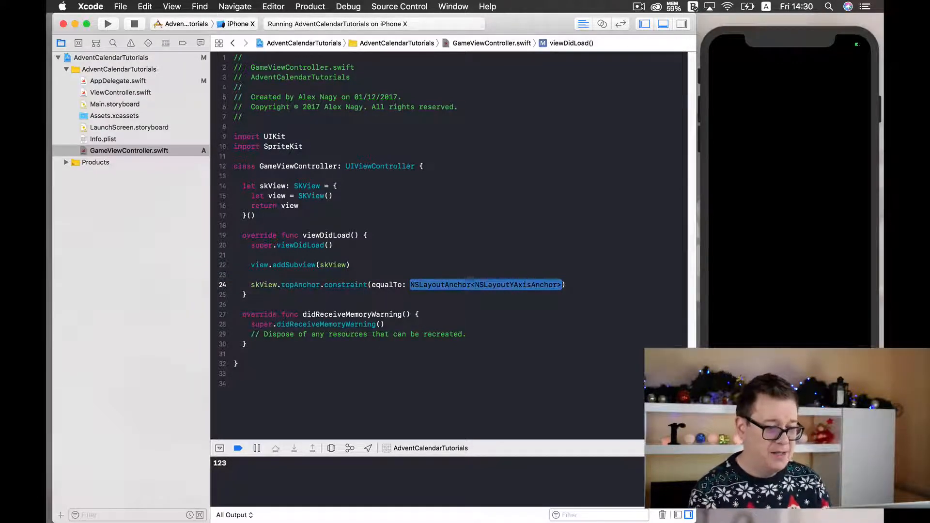
{"action": "type", "text": "view.top"}
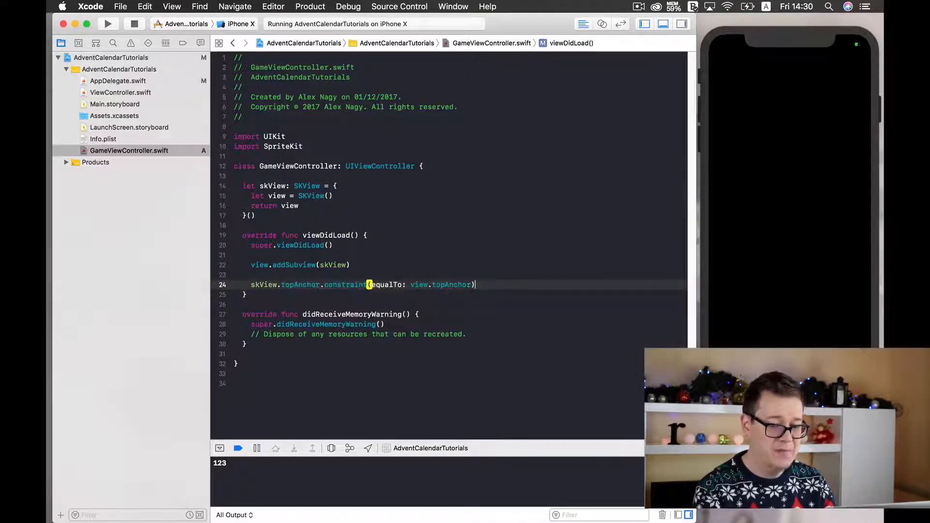
{"action": "type", "text": ".isActive = t"}
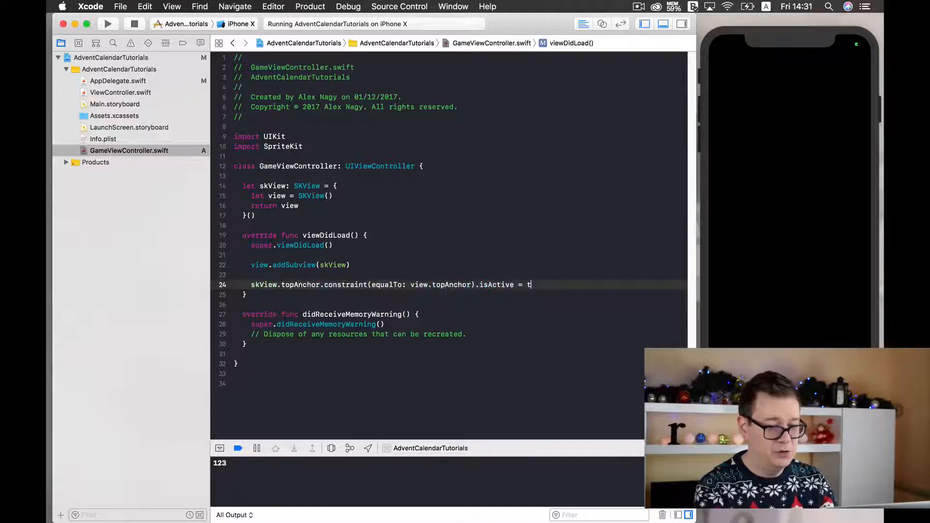
{"action": "type", "text": "rue"}
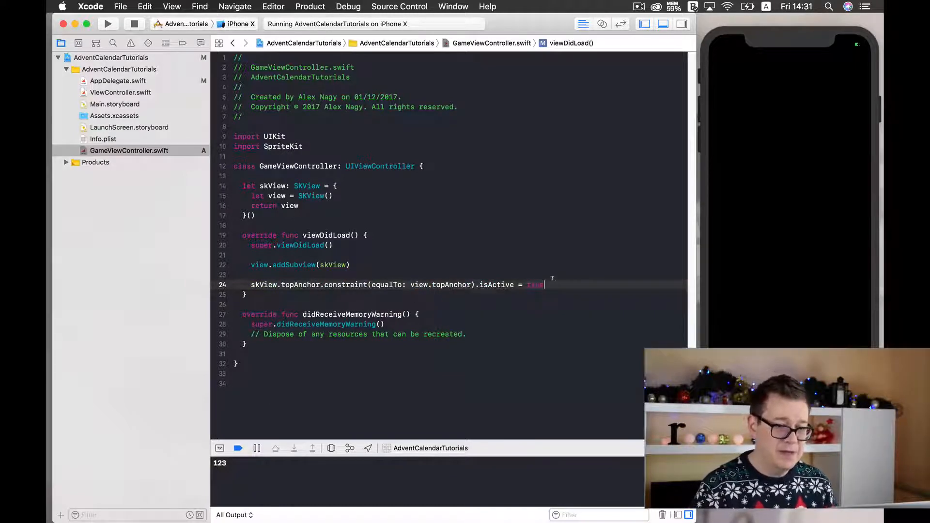
{"action": "left_click_drag", "start_coordinate": [252, 284], "coordinate": [544, 285]}
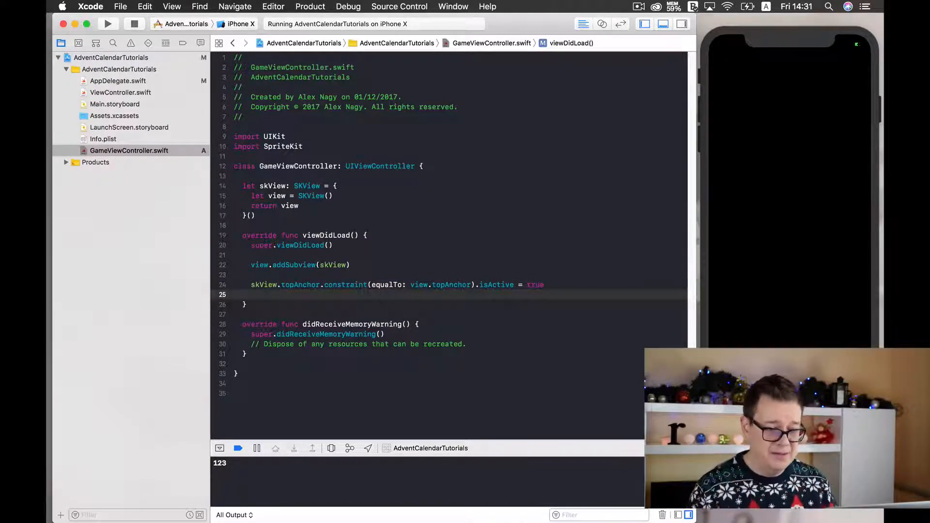
{"action": "type", "text": "s"}
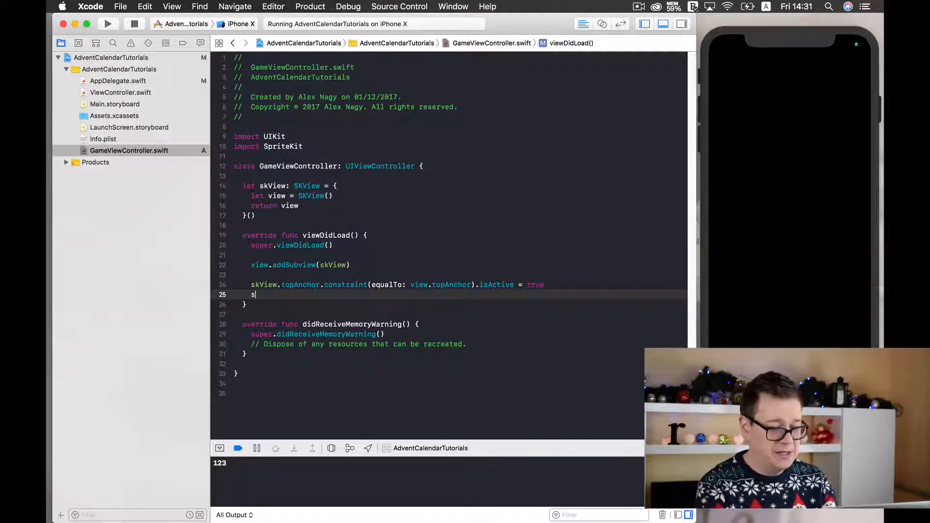
{"action": "type", "text": "kView.rig"}
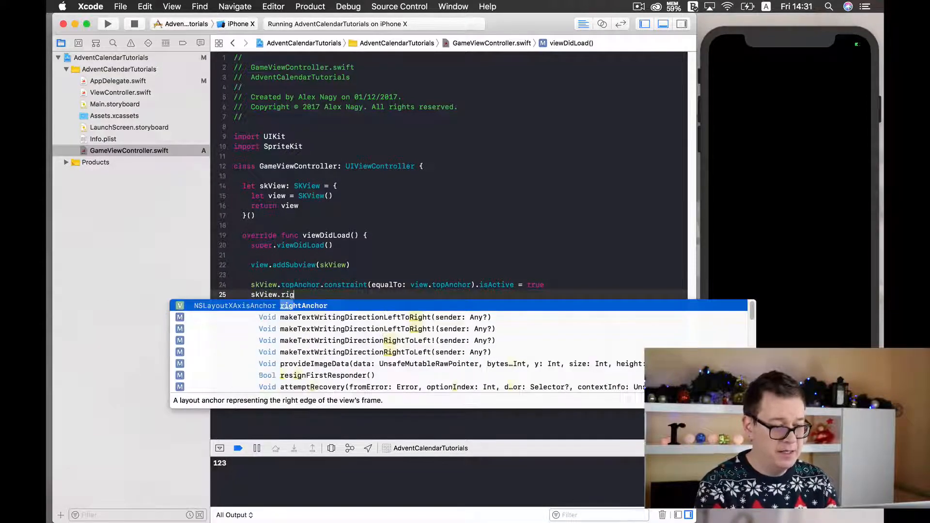
{"action": "type", "text": "htAnchor.constraint(equalTo: vi"}
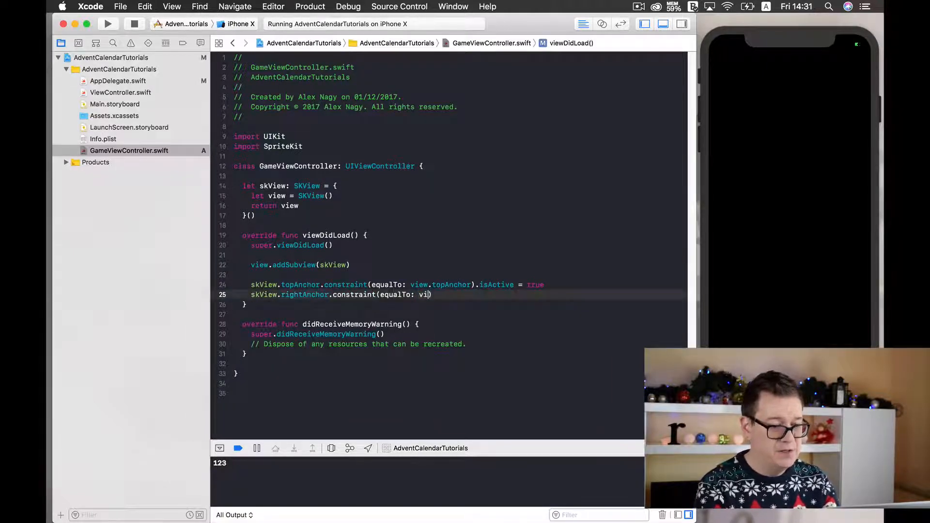
{"action": "type", "text": "ew.rightAnchor"}
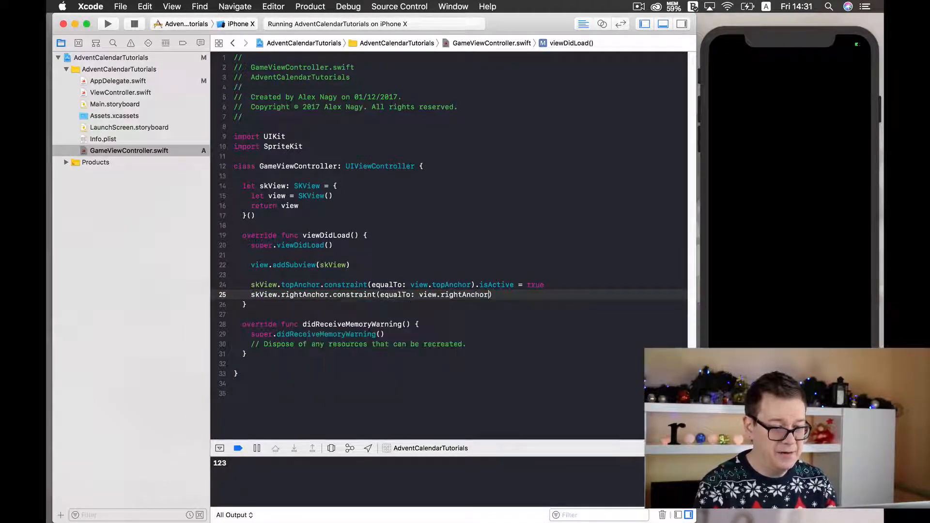
{"action": "type", "text": ".isActive = true"}
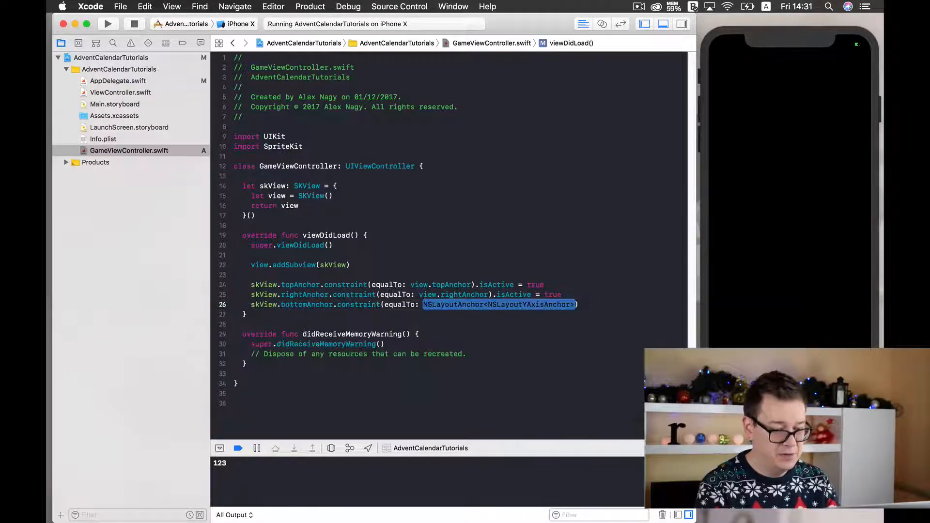
Activate skView's bottomAnchor and leftAnchor constraints equal to the view's matching anchors.
{"action": "type", "text": "view.bottomAnchor"}
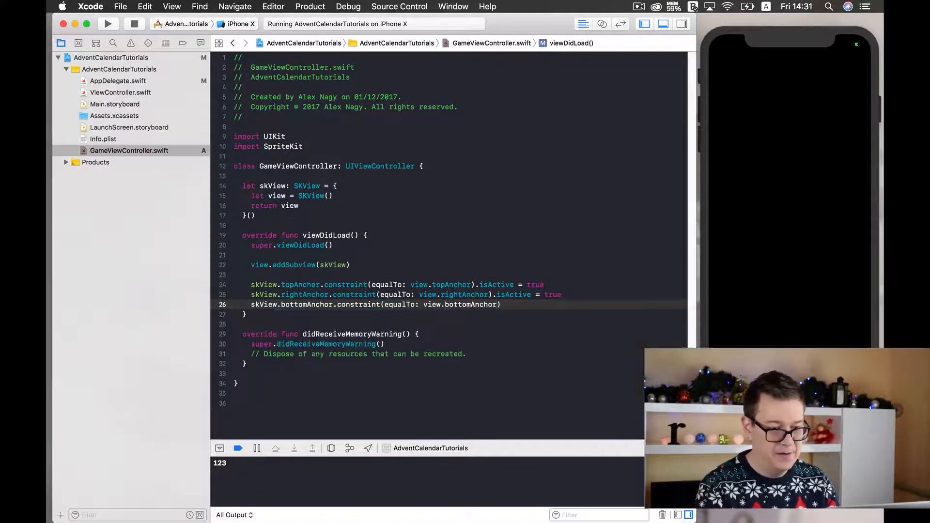
{"action": "type", "text": ".isActive = true"}
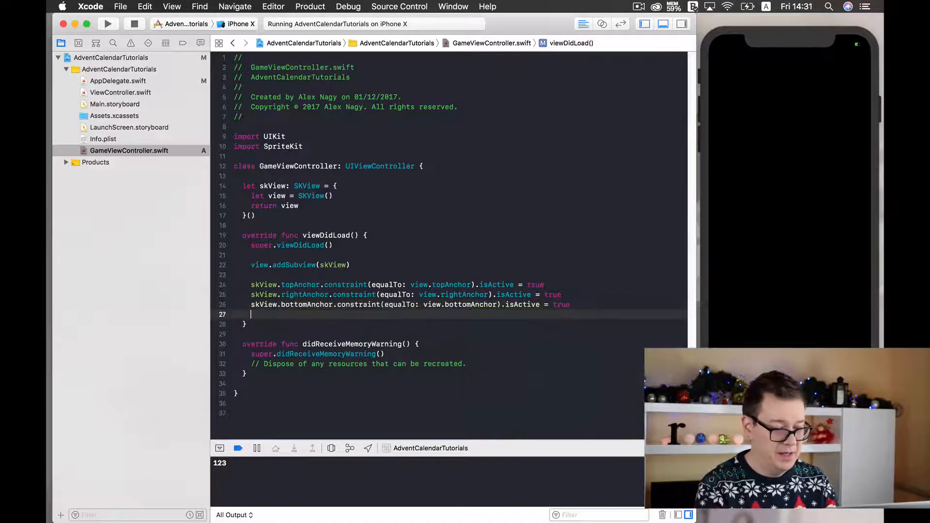
{"action": "type", "text": "skView"}
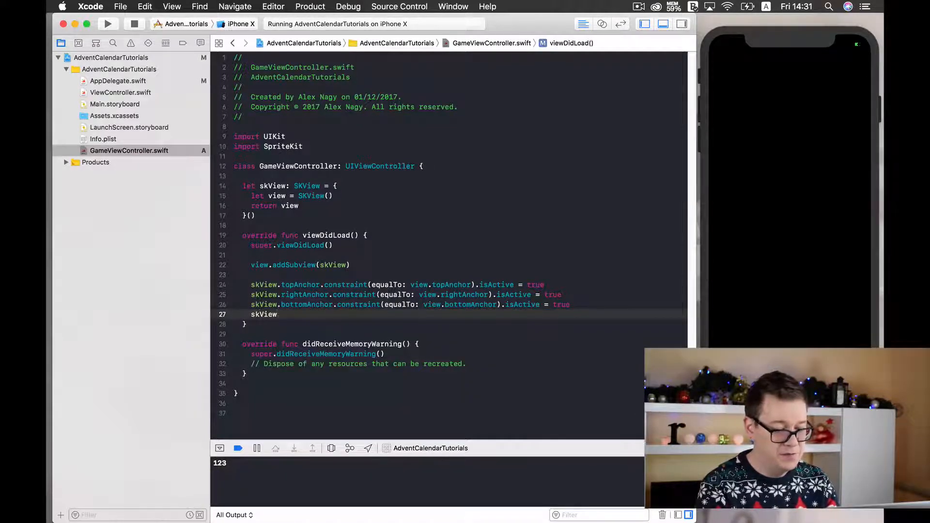
{"action": "type", "text": ".le"}
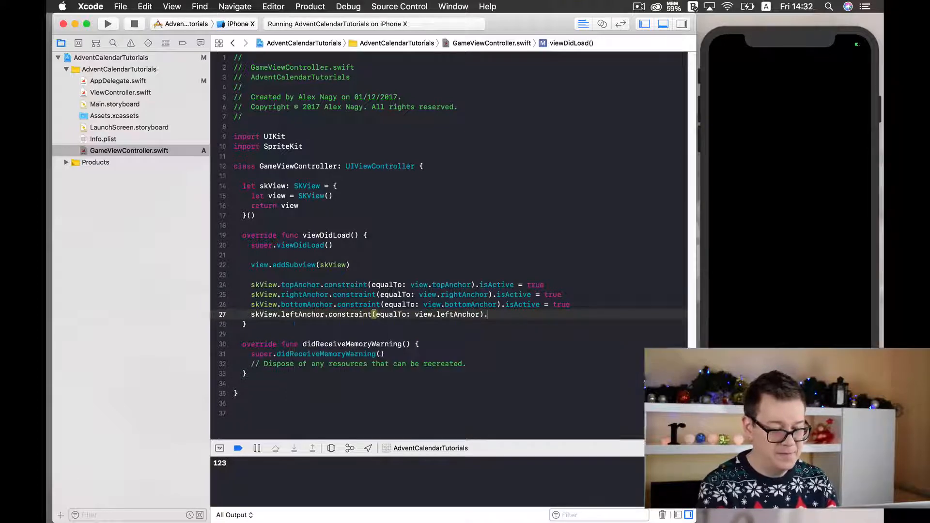
{"action": "type", "text": ".isActive ="}
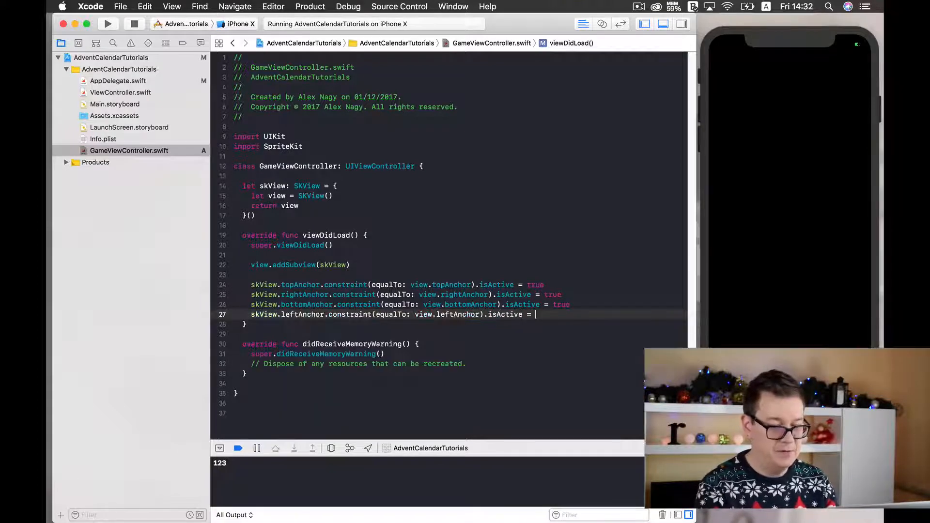
{"action": "type", "text": "true"}
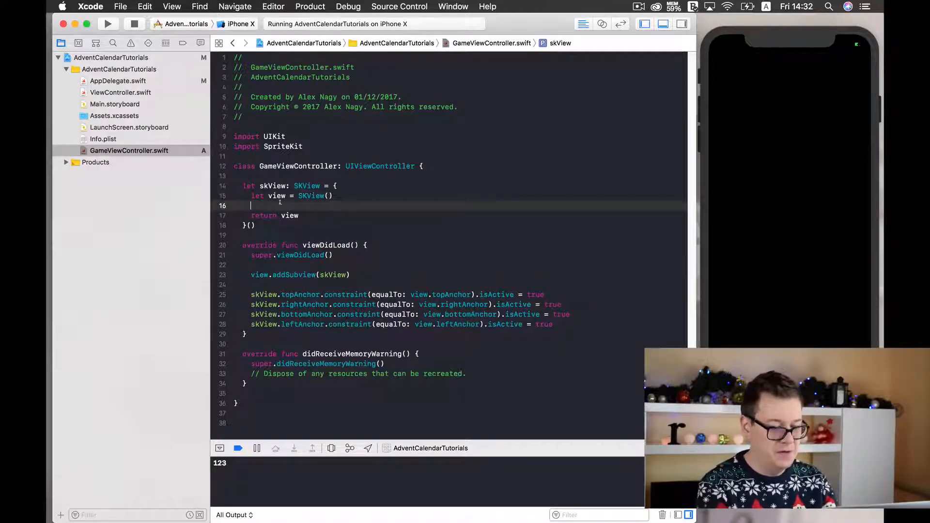
Set view.translatesAutoresizingMaskIntoConstraints = false inside the skView closure before returning.
{"action": "type", "text": "view."}
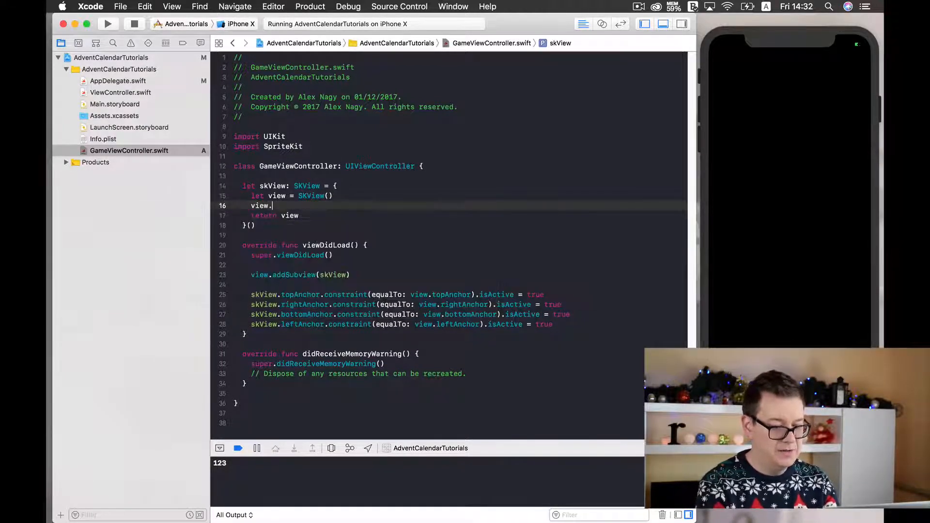
{"action": "type", "text": "tra"}
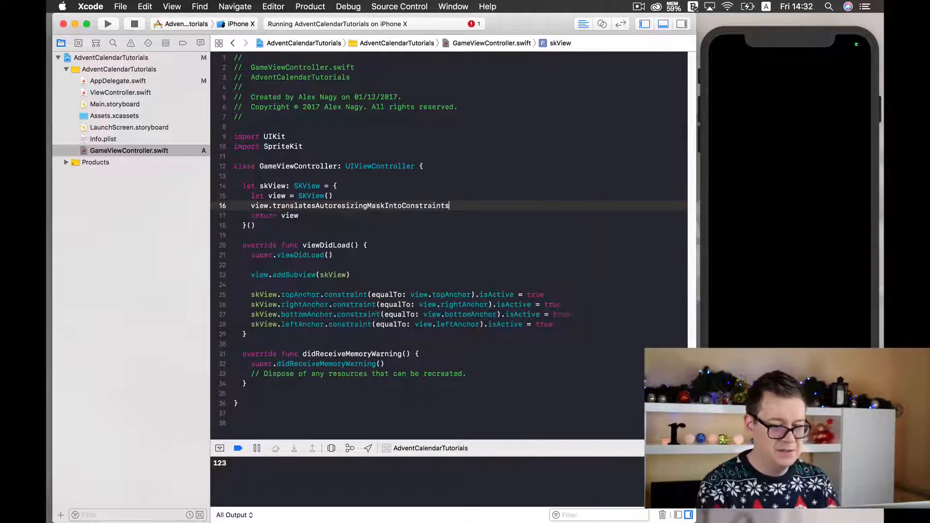
{"action": "type", "text": "= false"}
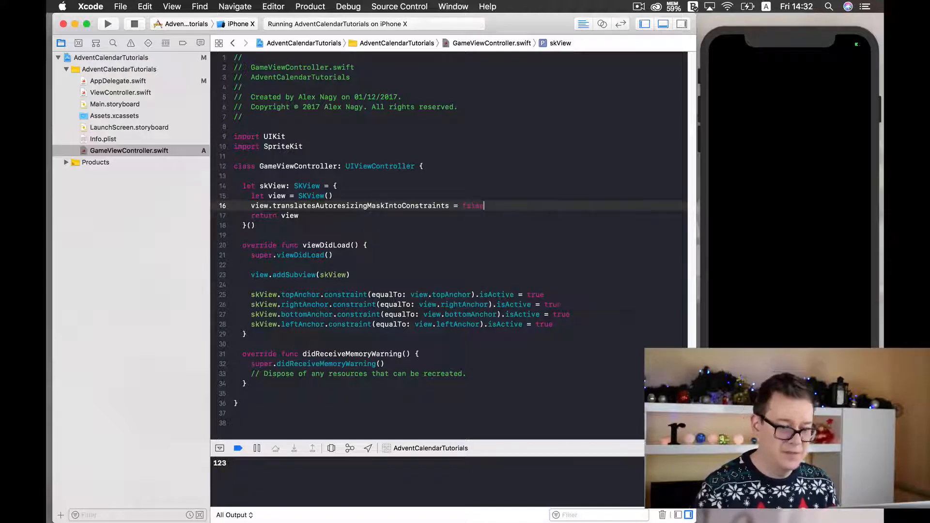